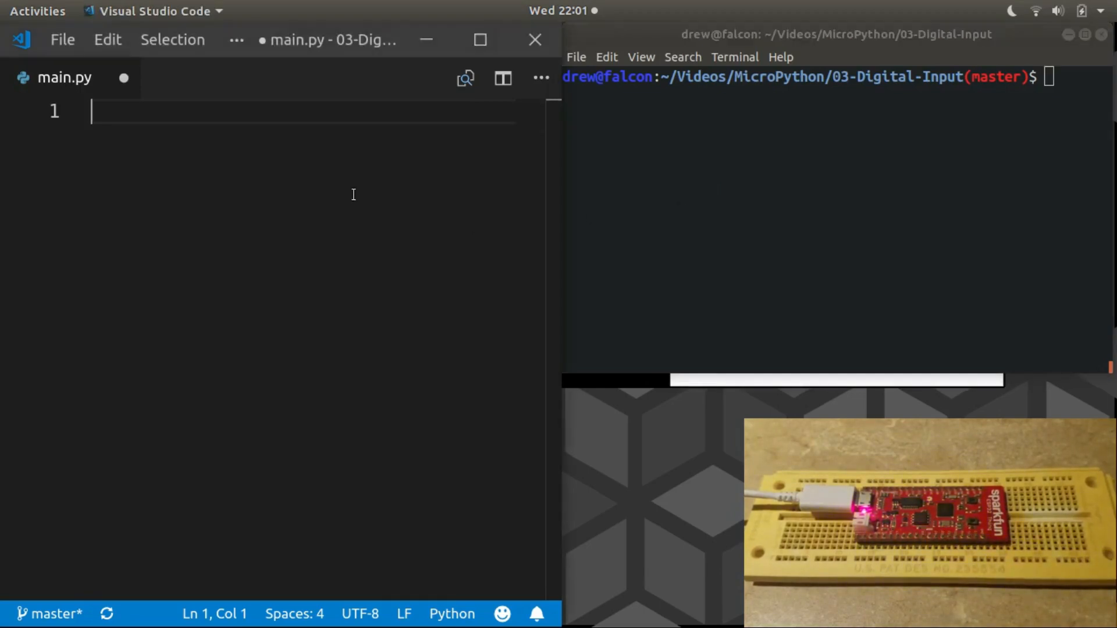
- Add the line 'from machine import Pin' at the top of main.py
text(from)
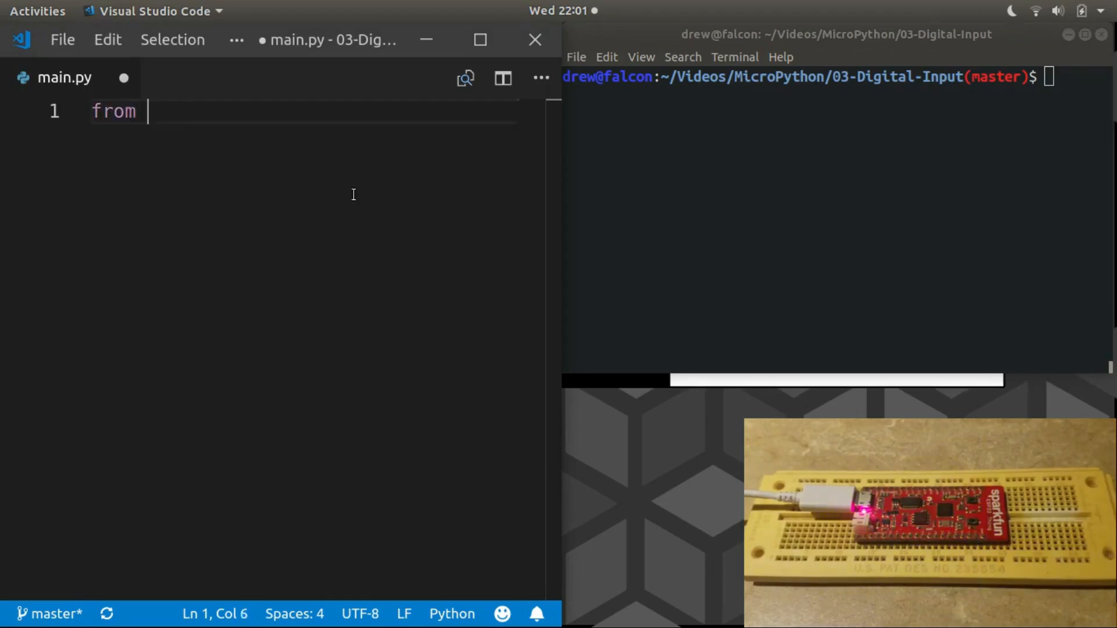
text(machine)
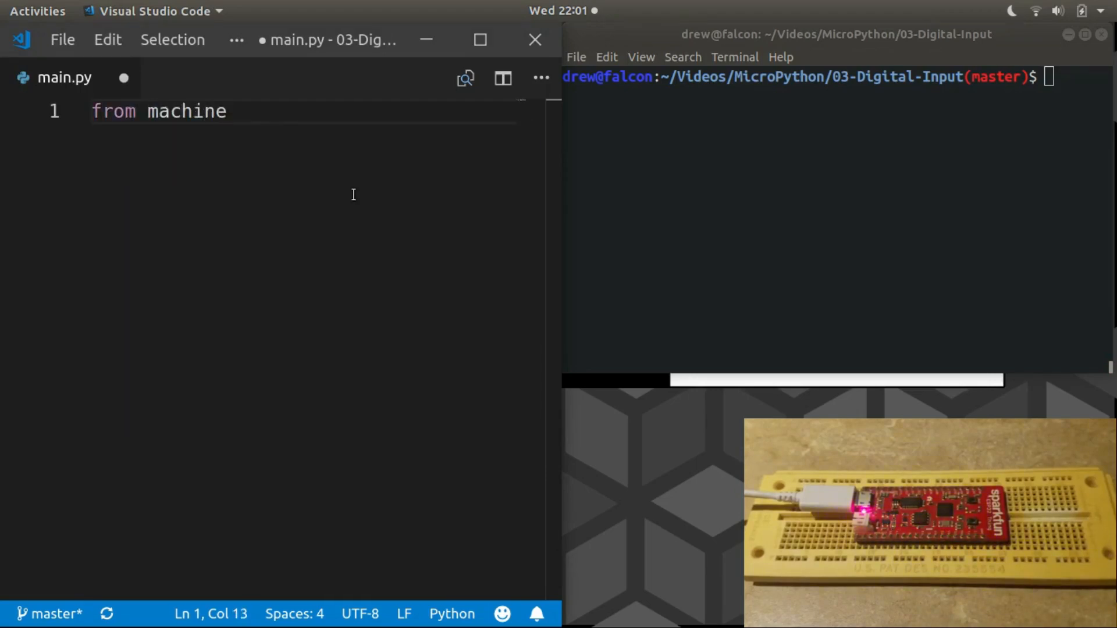
text(import)
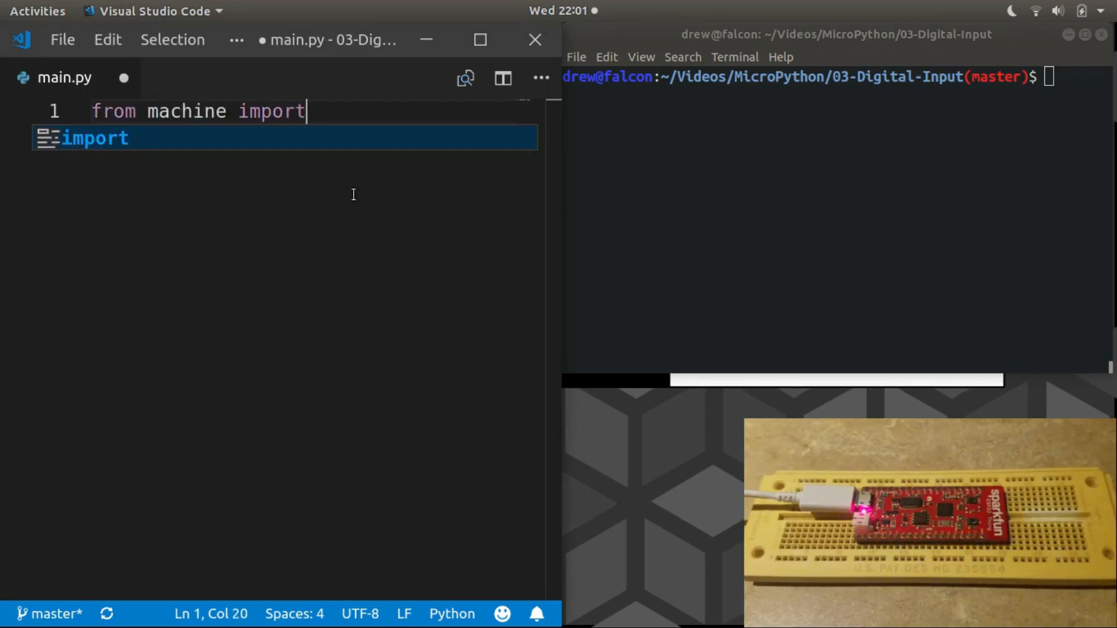
text(Pin)
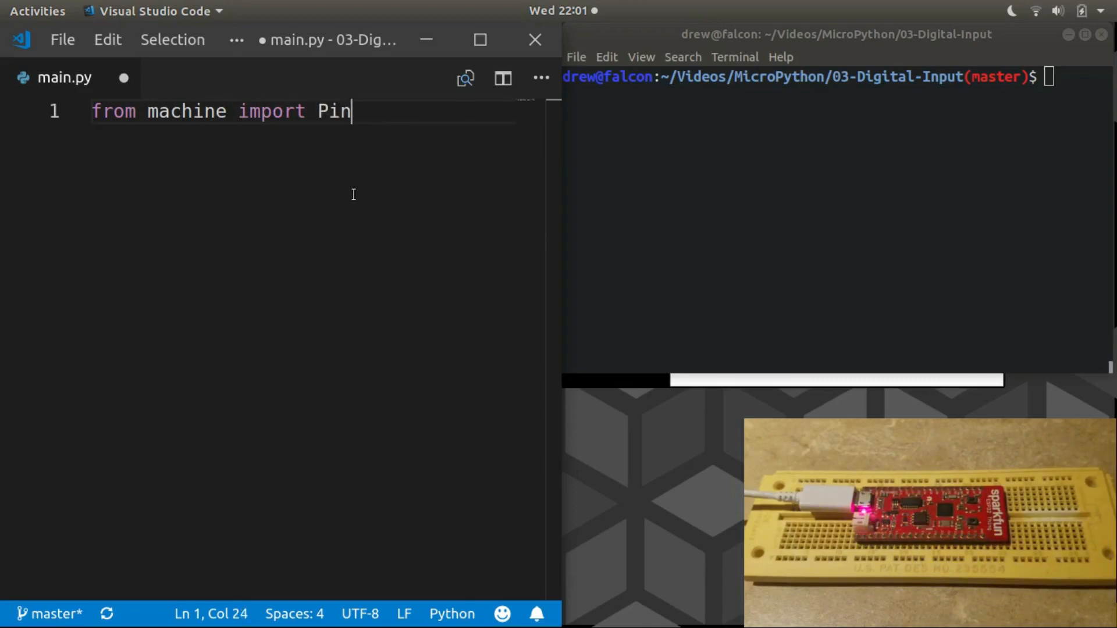
- Define led as Pin(5, Pin.OUT)
text(led =)
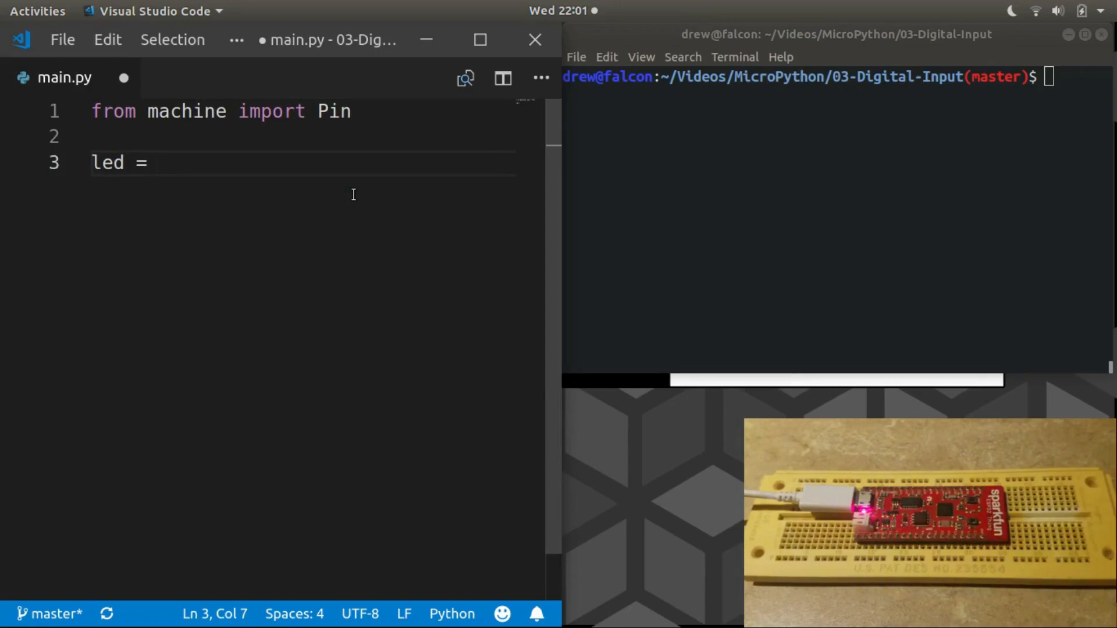
text(Pin()
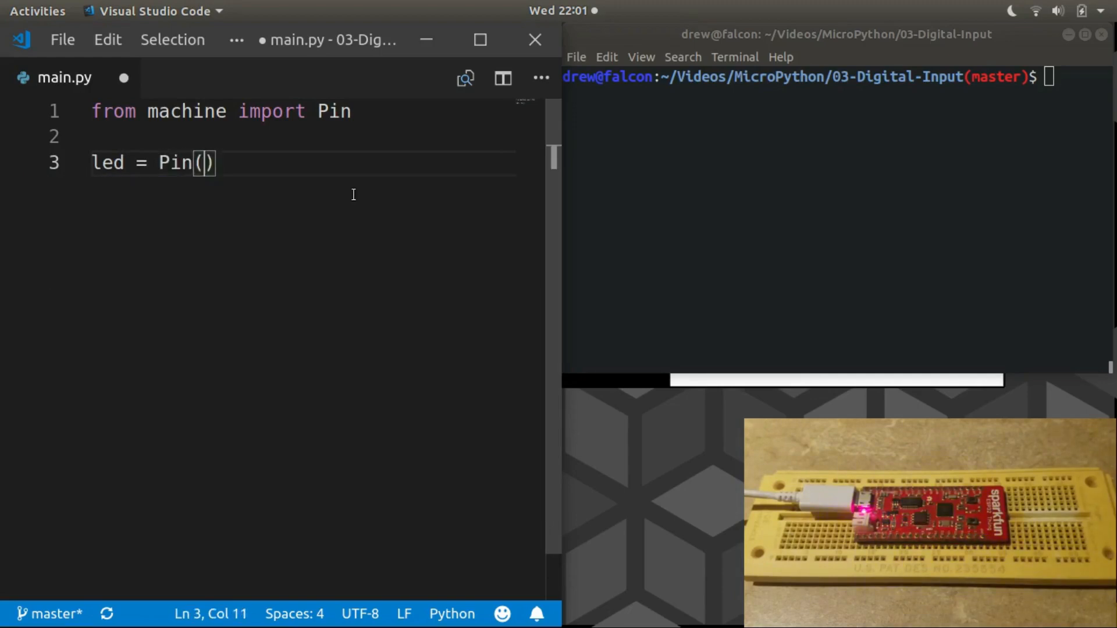
text(5)
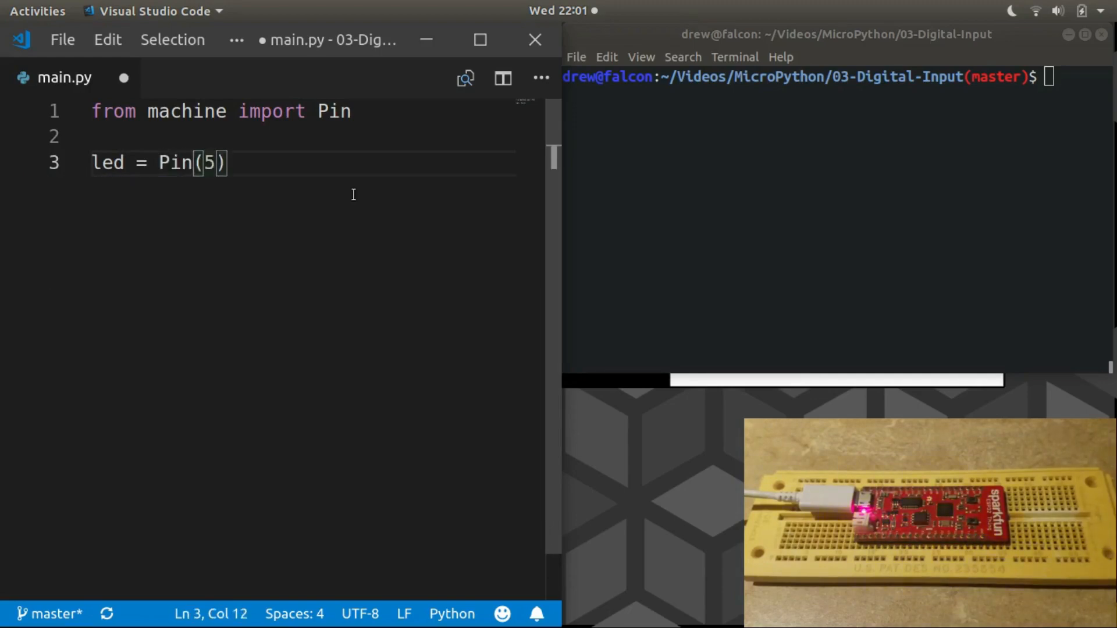
text(, Pin.)
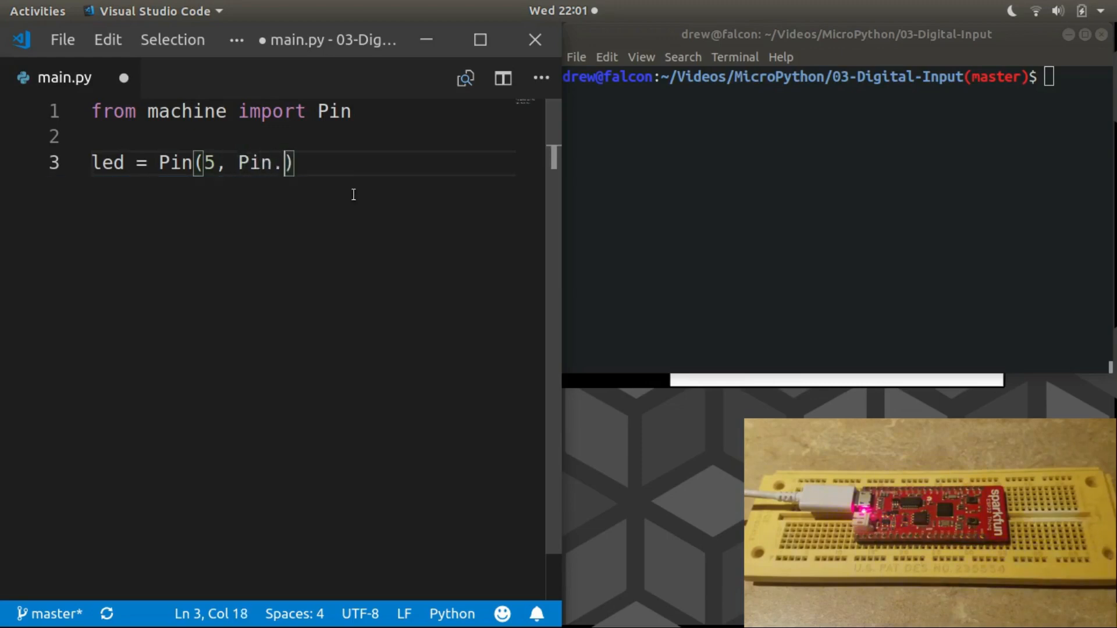
text(IN))
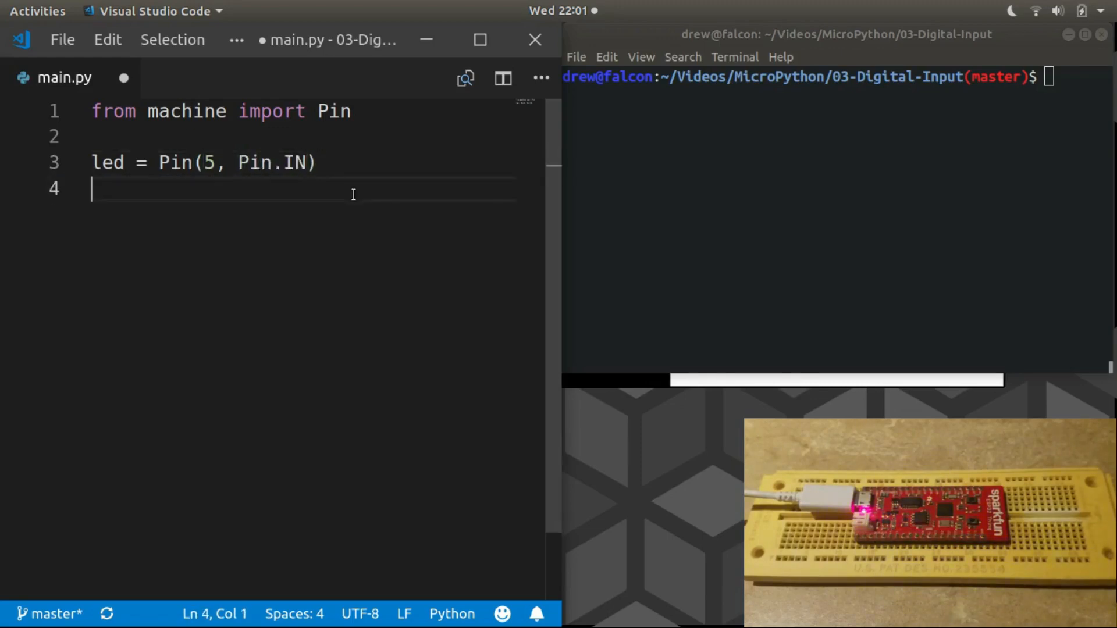
- Define btn as Pin(n, Pin.IN) and leave blank lines below the definitions
text(btn =)
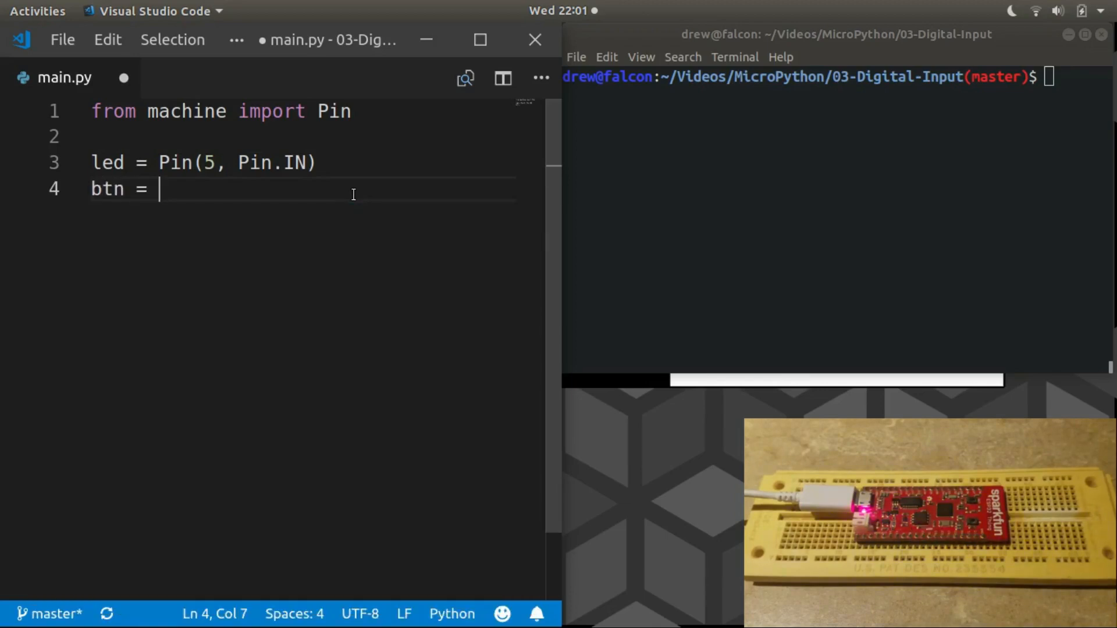
text(Pin(n, P)
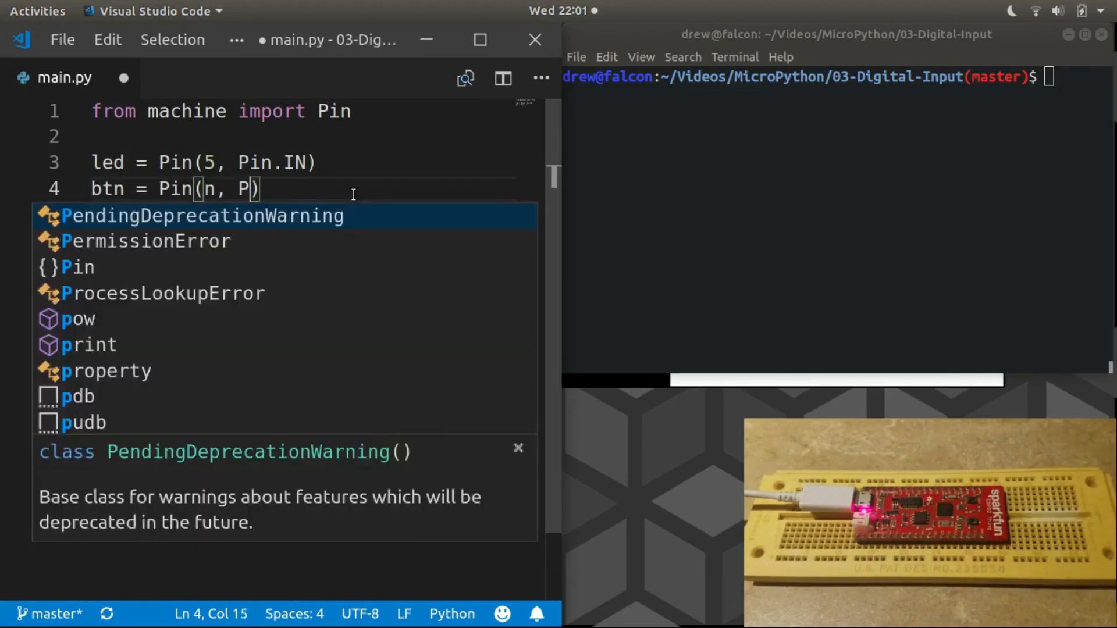
text(in.IN)
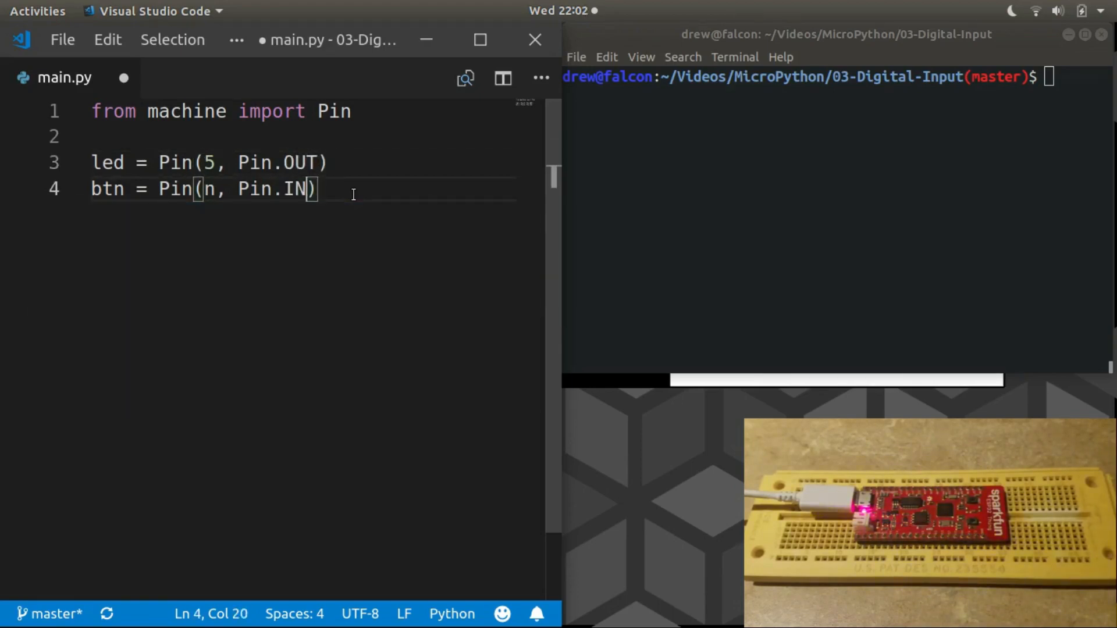
key(Right)
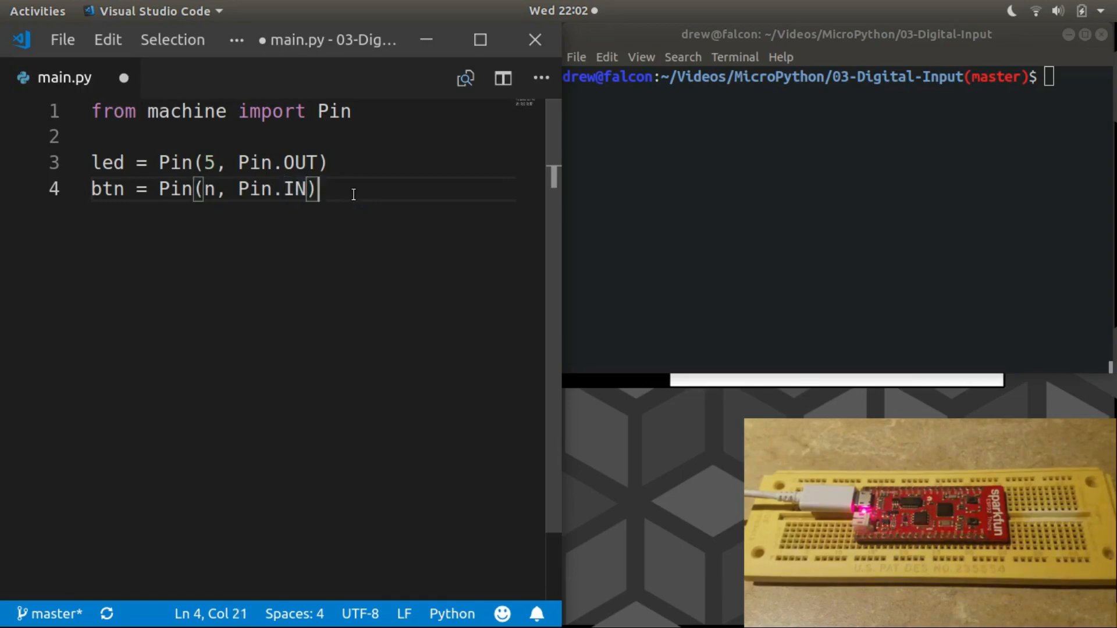
key(Enter)
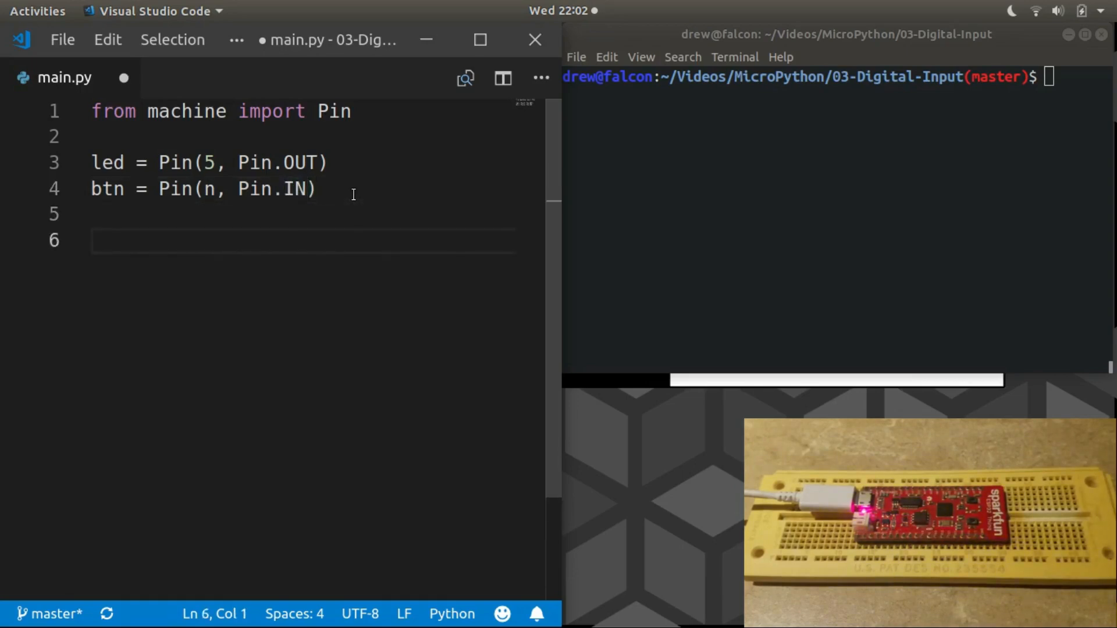
- Write example lines led.on(), led.off() and an empty led.value() call
text(led.)
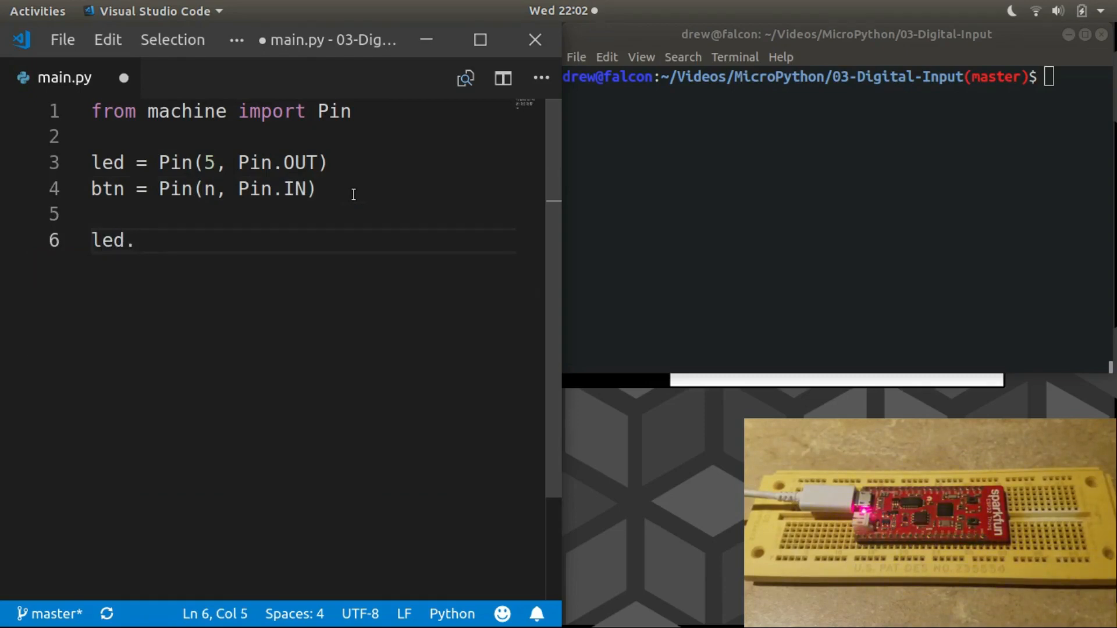
text(on()
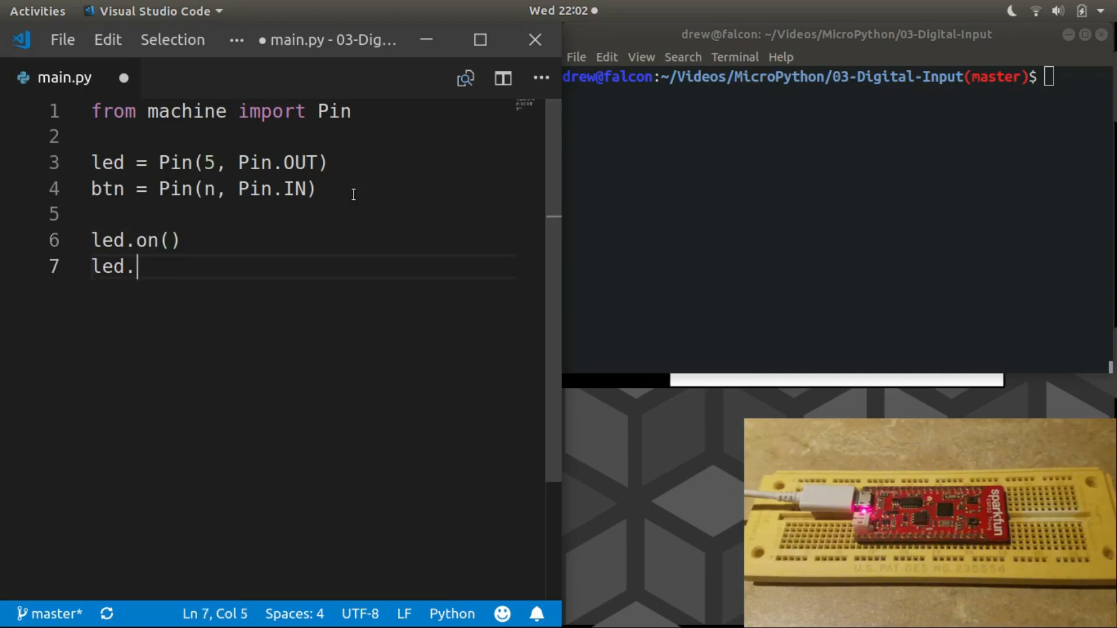
text(off())
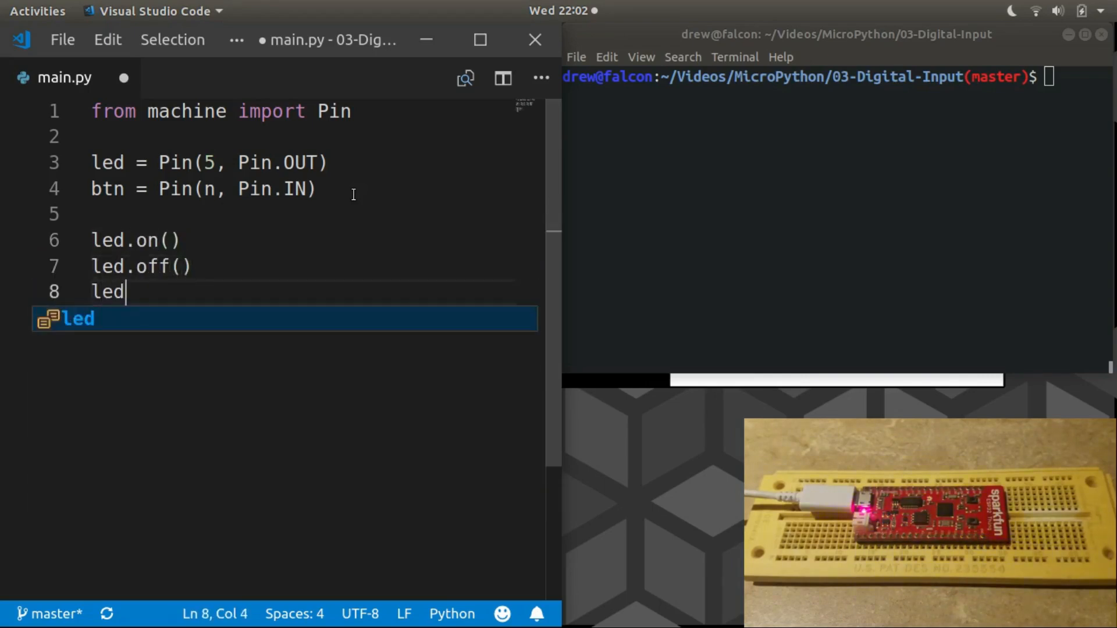
text(.v)
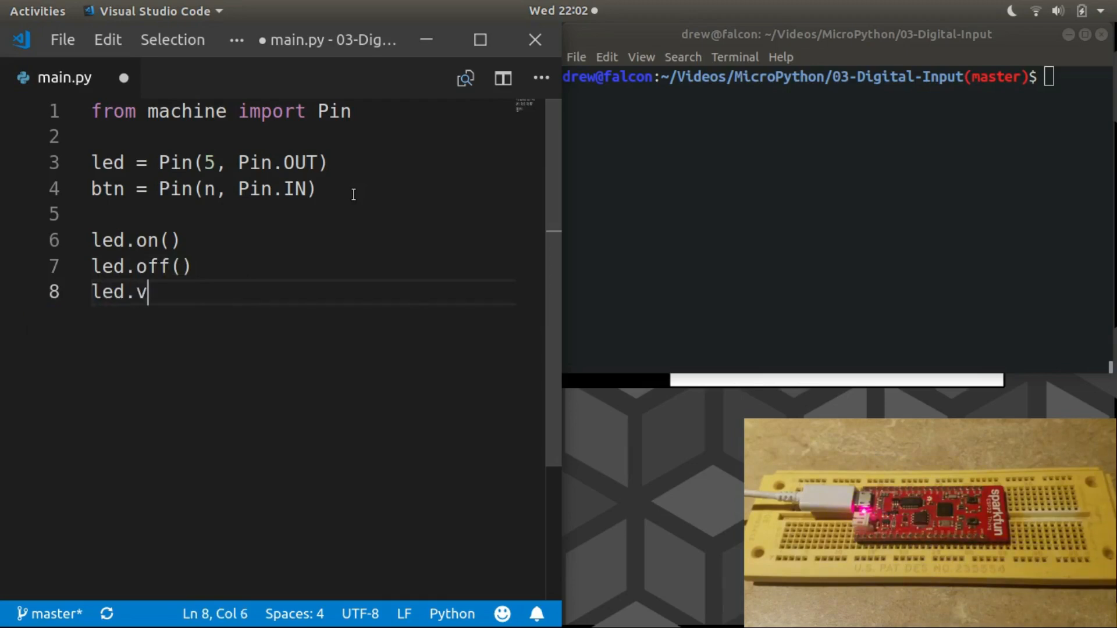
text(alue()
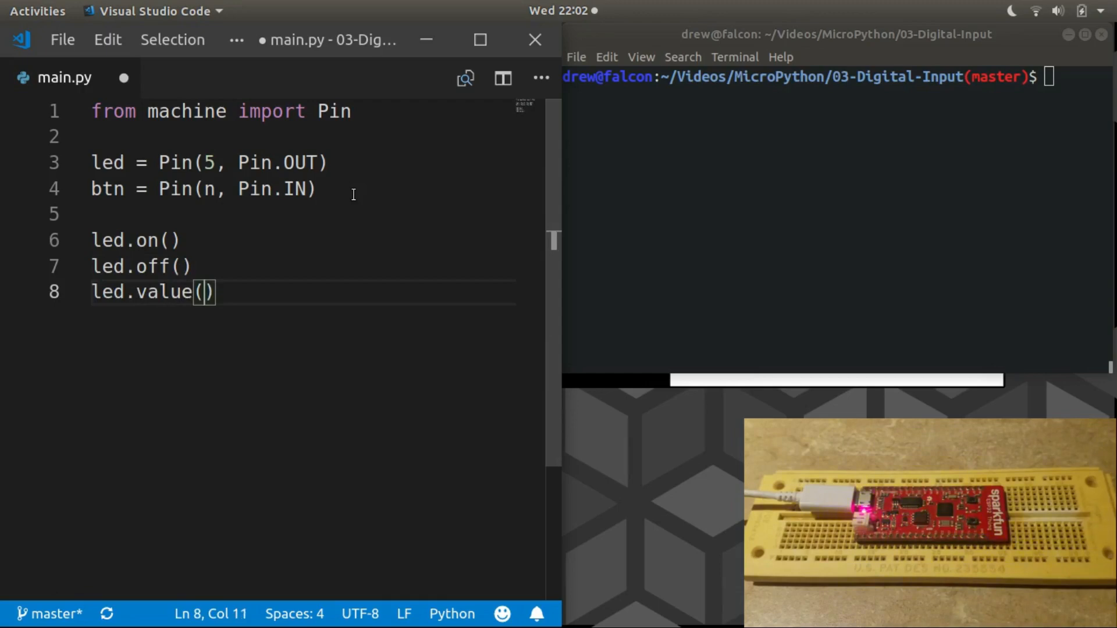
text(1)
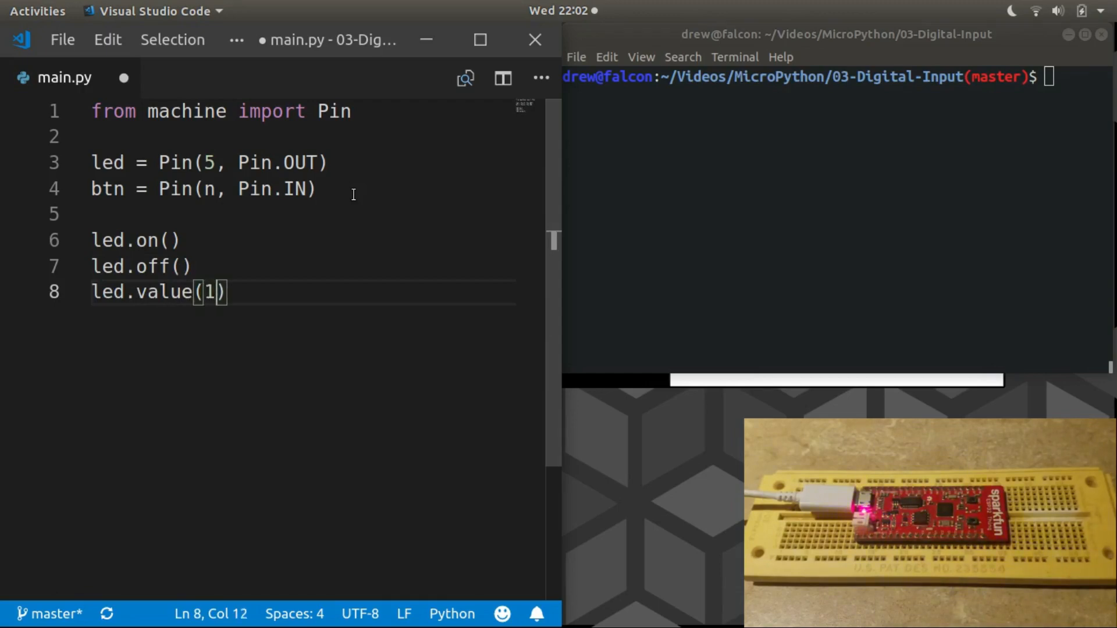
key(BackSpace)
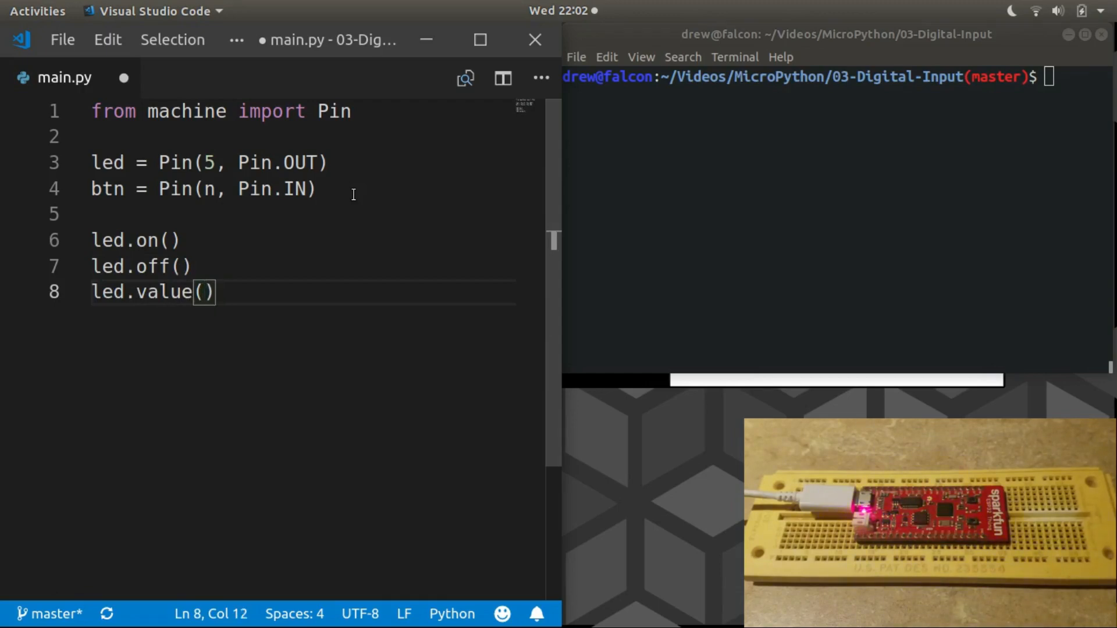
mouse_move(211, 265)
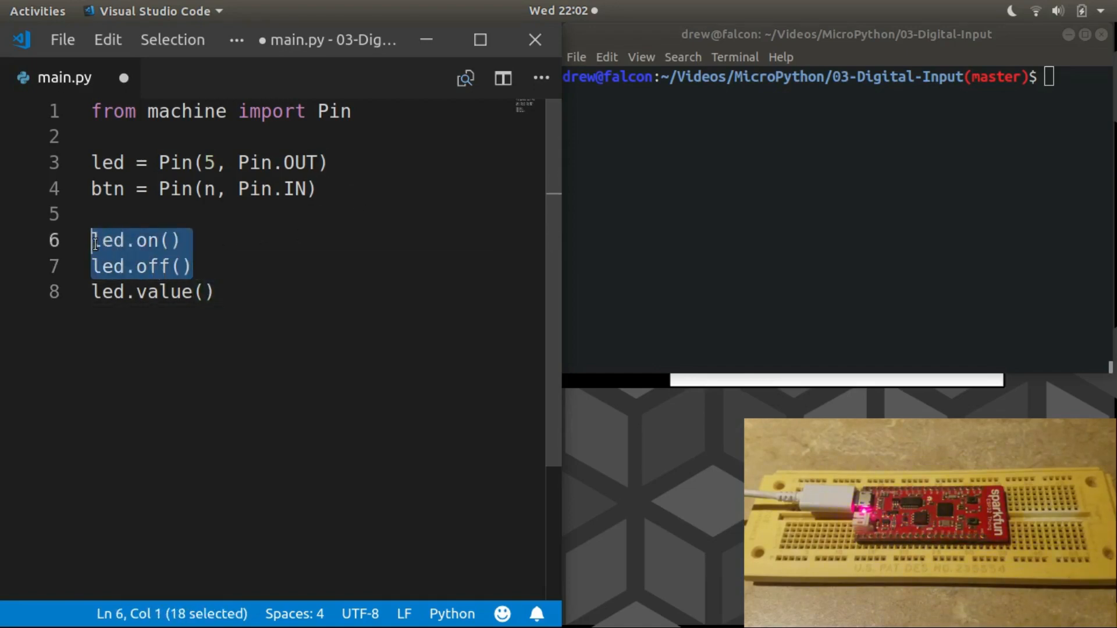
- Delete the led.on() and led.off() lines and change the remaining call to btn.value()
click(185, 266)
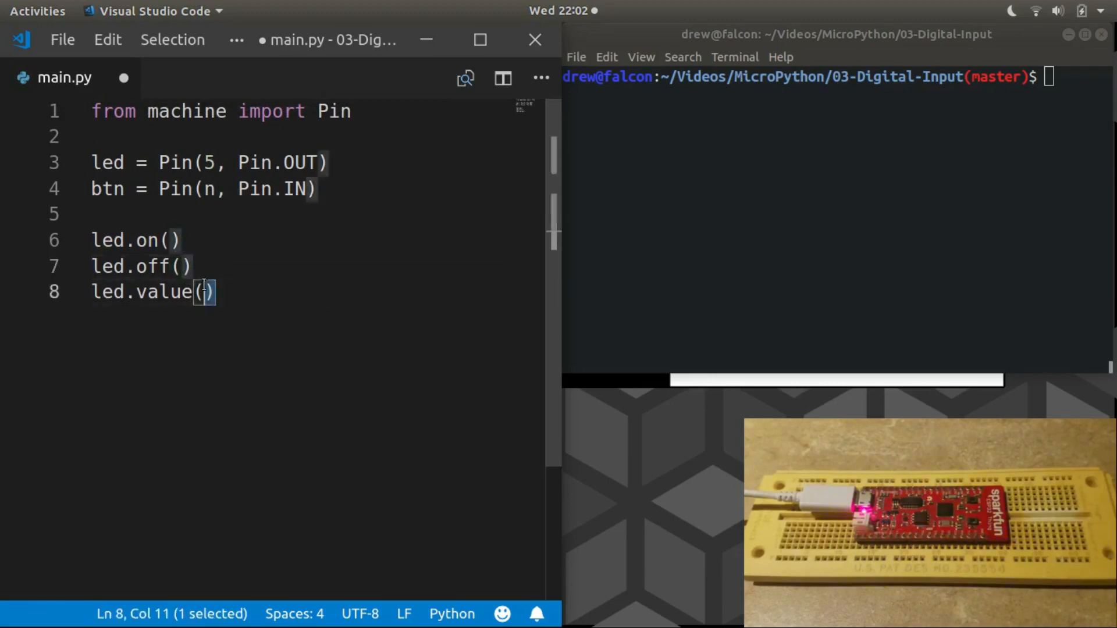
drag(207, 292, 91, 240)
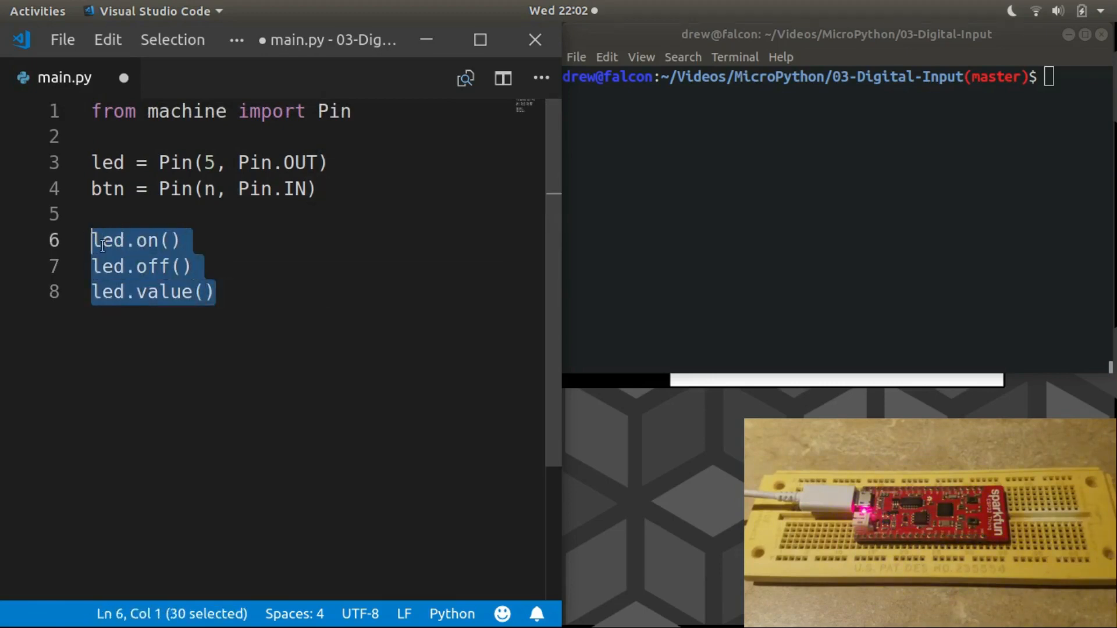
click(160, 266)
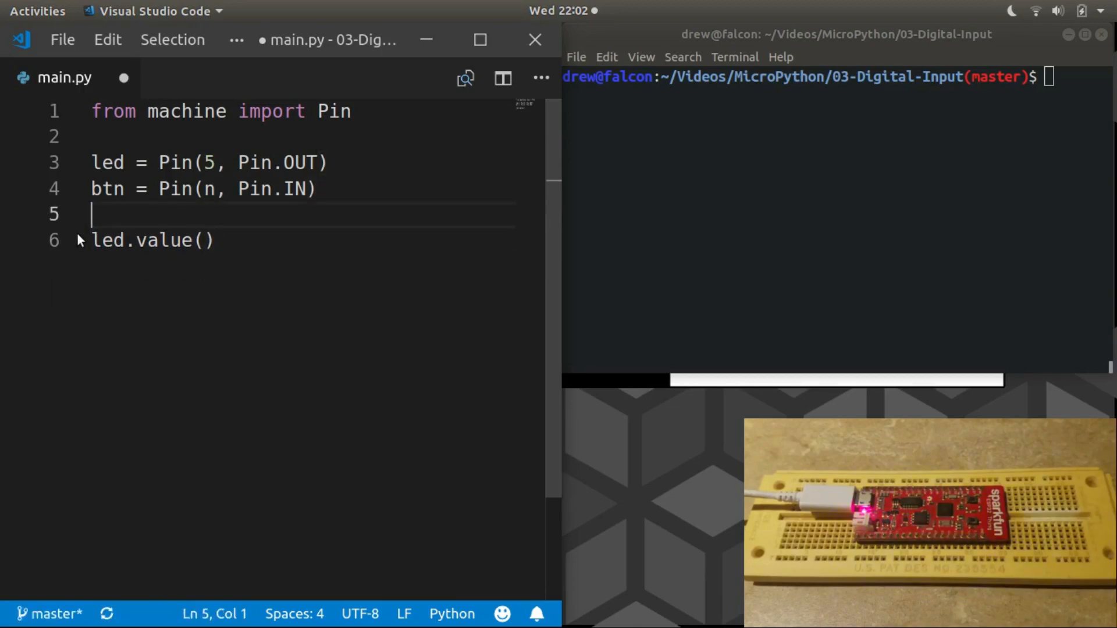
double_click(106, 239)
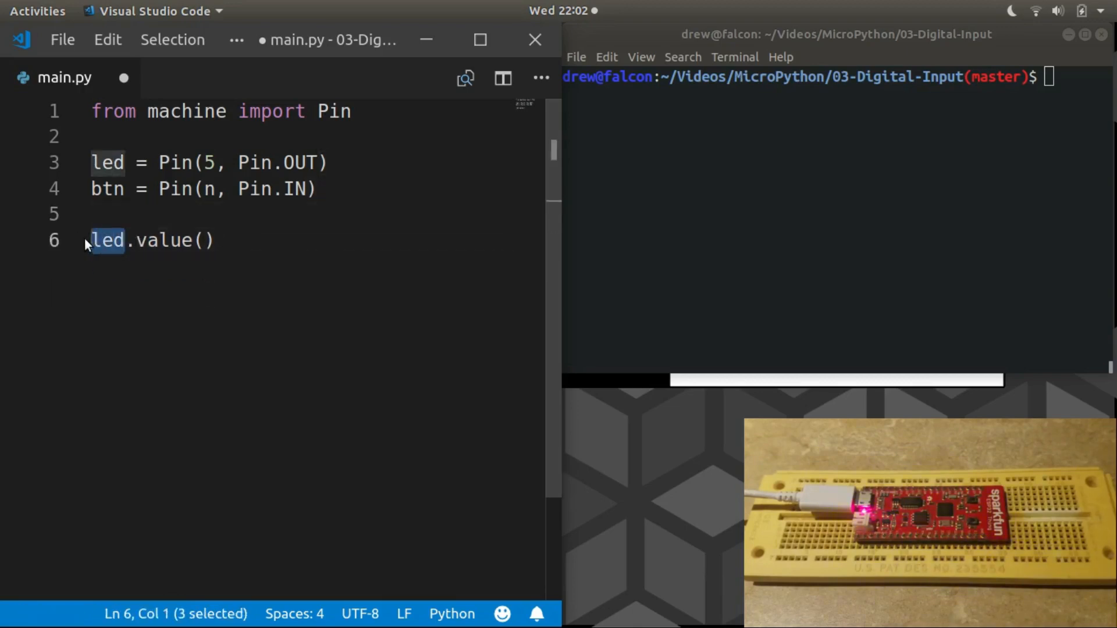
text(btn)
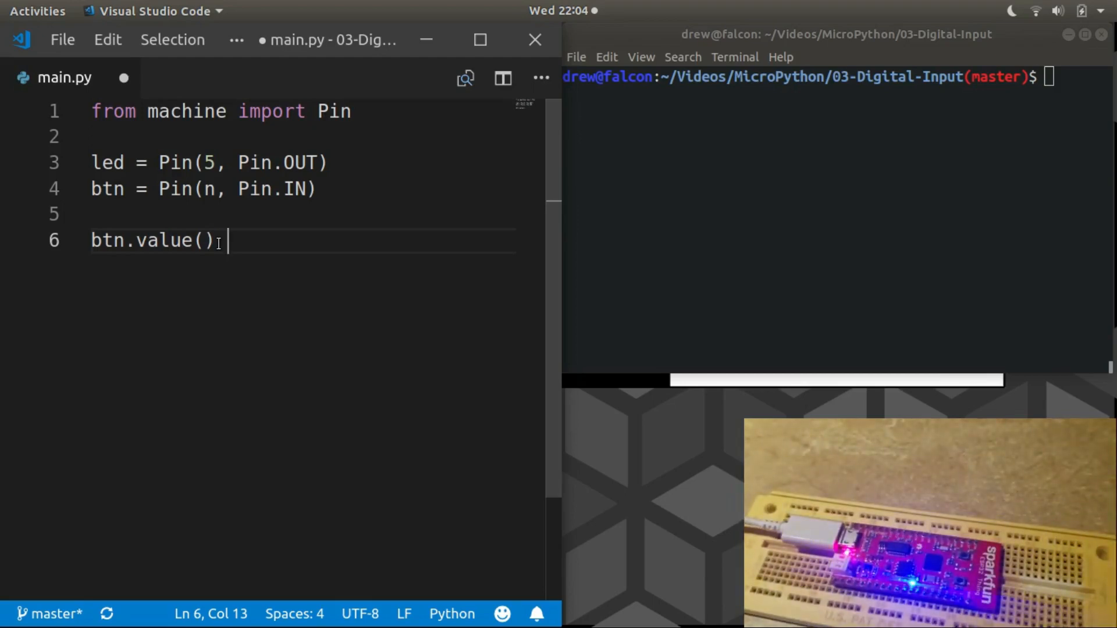
- Place the cursor at the n placeholder in the btn line
click(211, 189)
text(0)
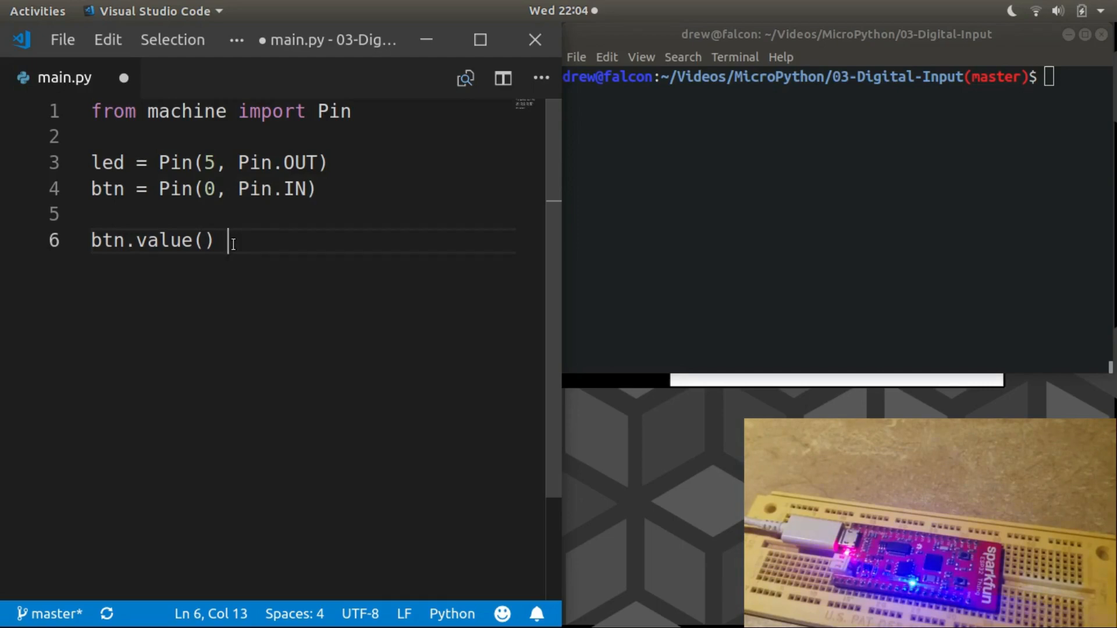
mouse_move(416, 193)
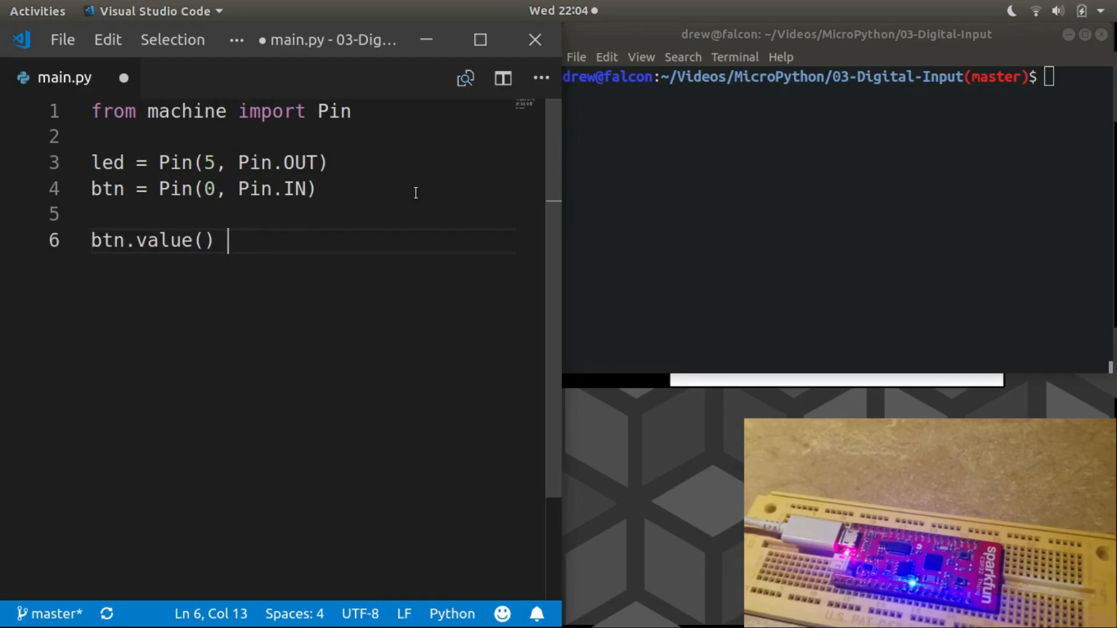
mouse_move(253, 246)
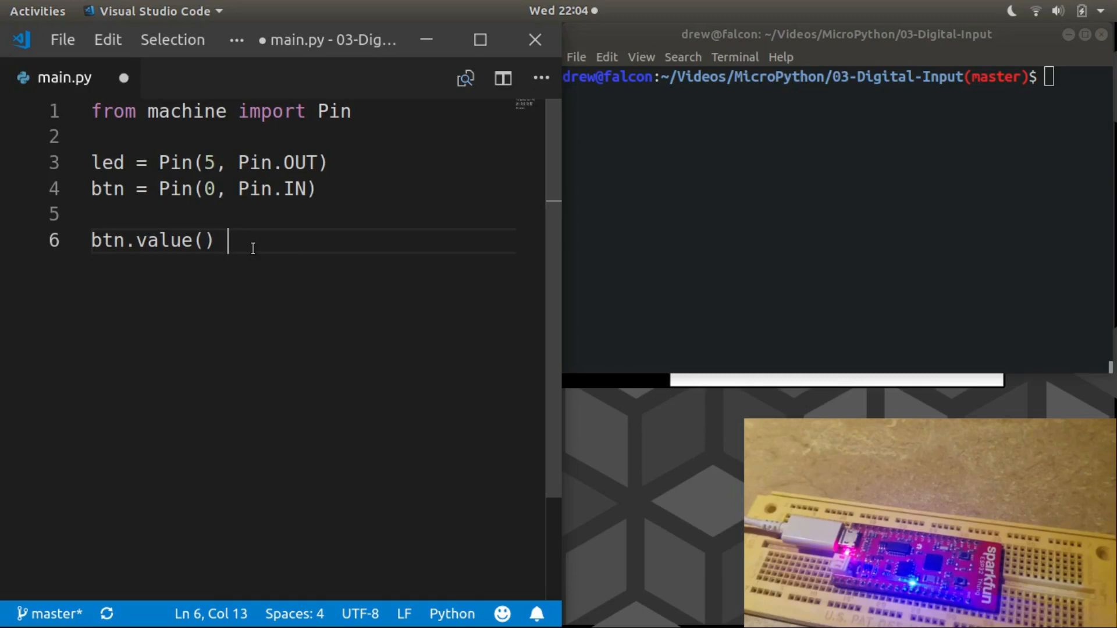
mouse_move(639, 220)
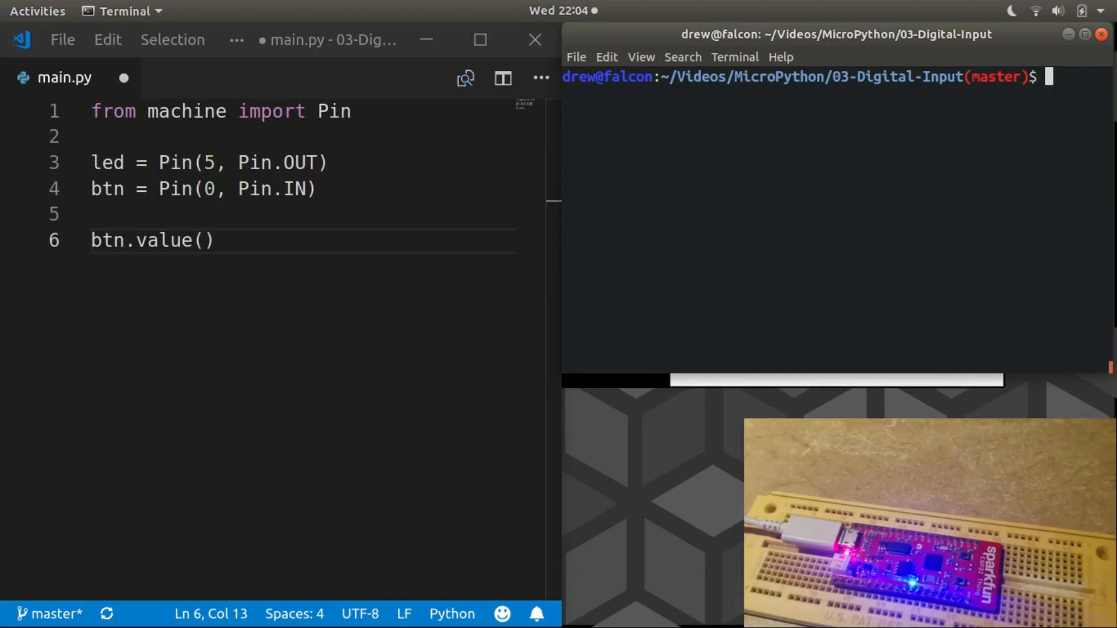
- Enter 'picocom -b 115200 /dev/tty…' at the shell prompt to open the board's serial port
text(pic)
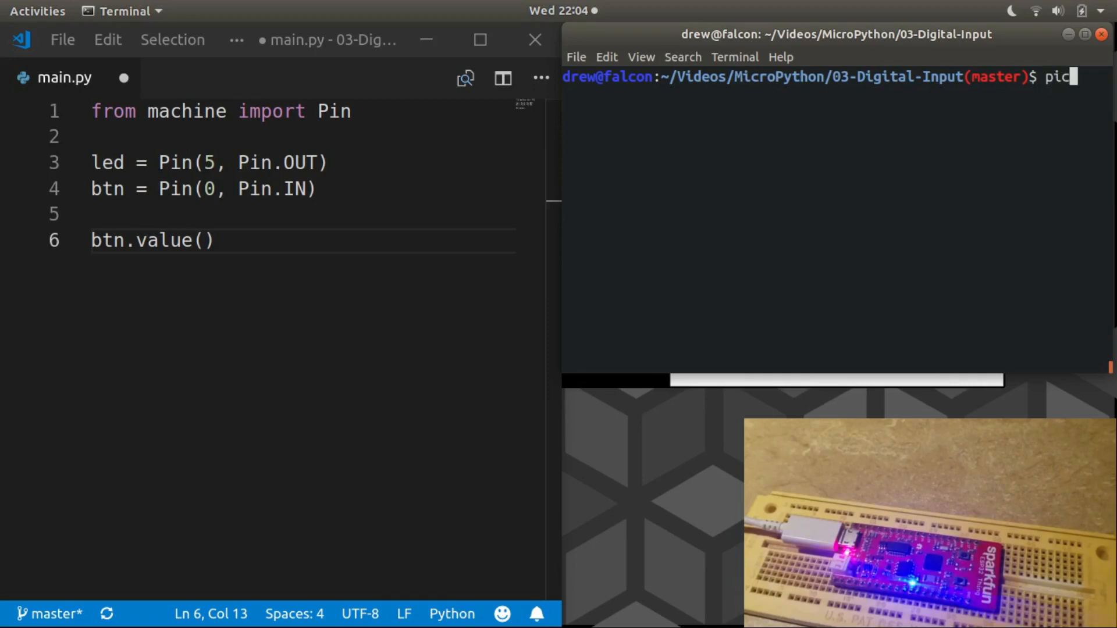
text(om)
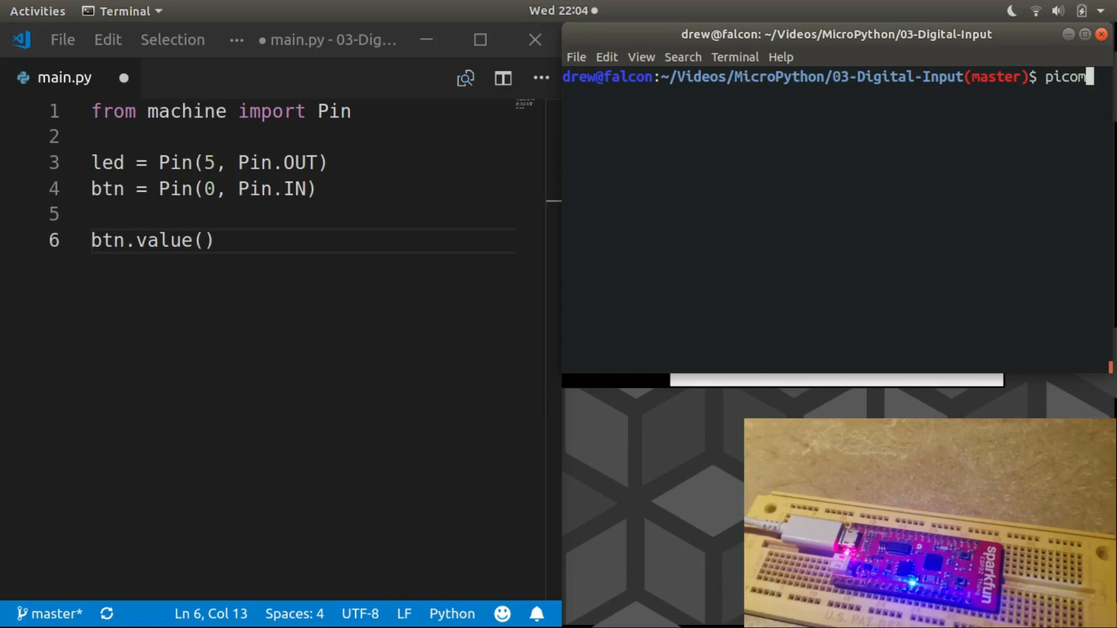
key(BackSpace)
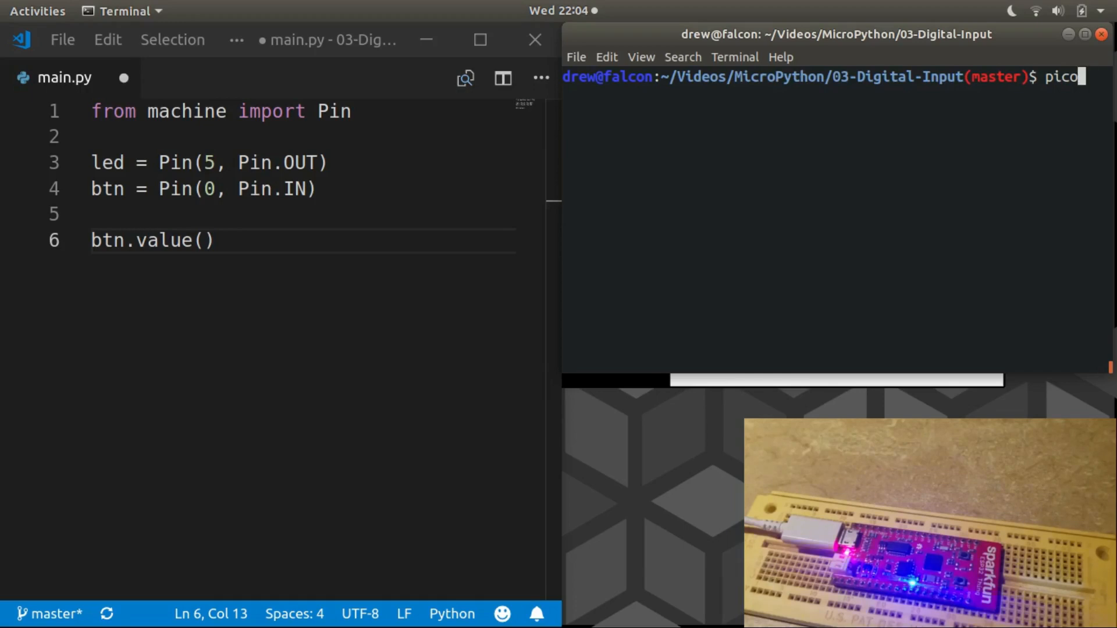
text(com)
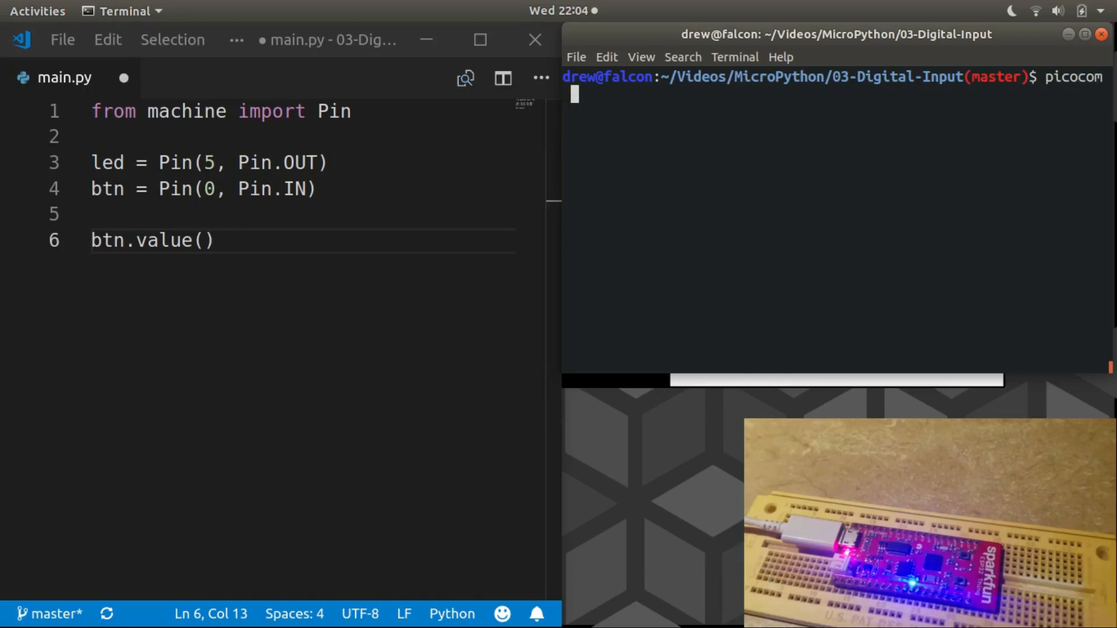
text(-b)
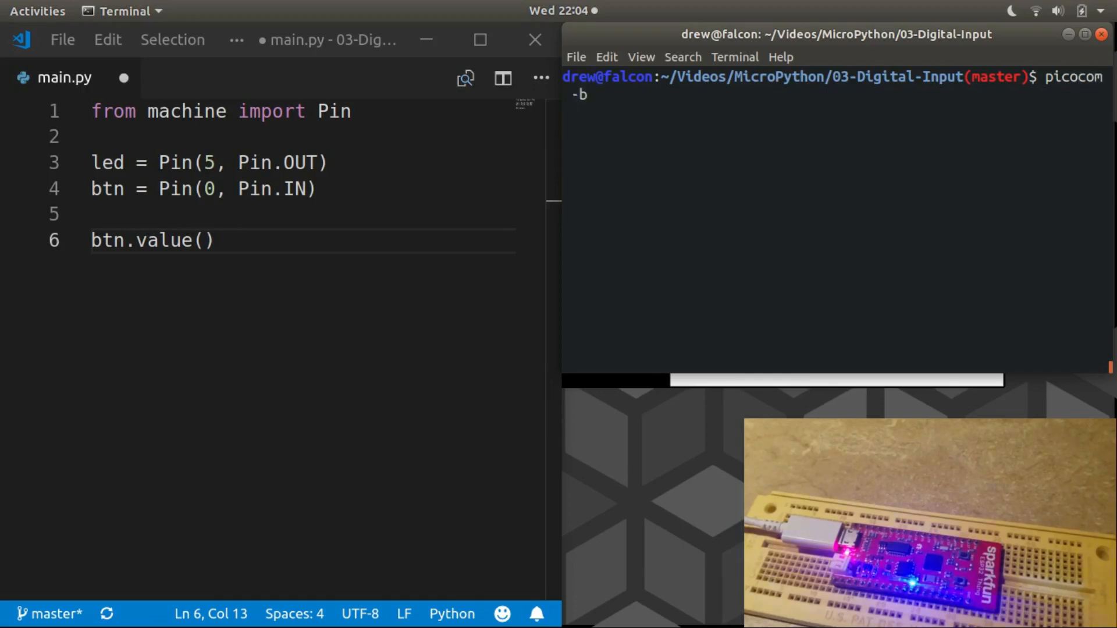
text(115)
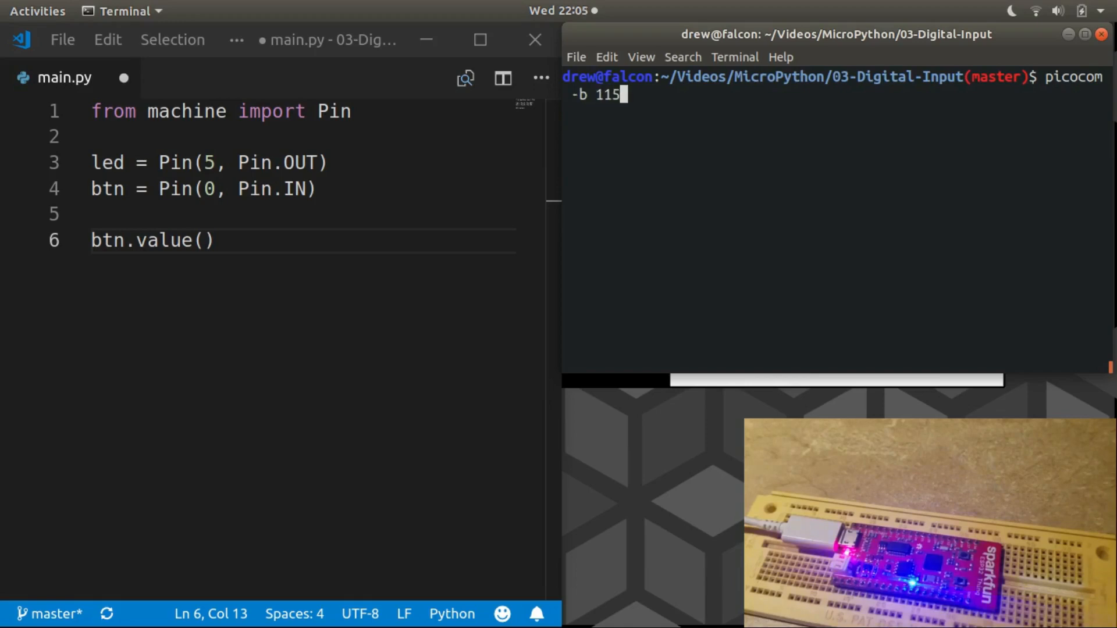
text(200)
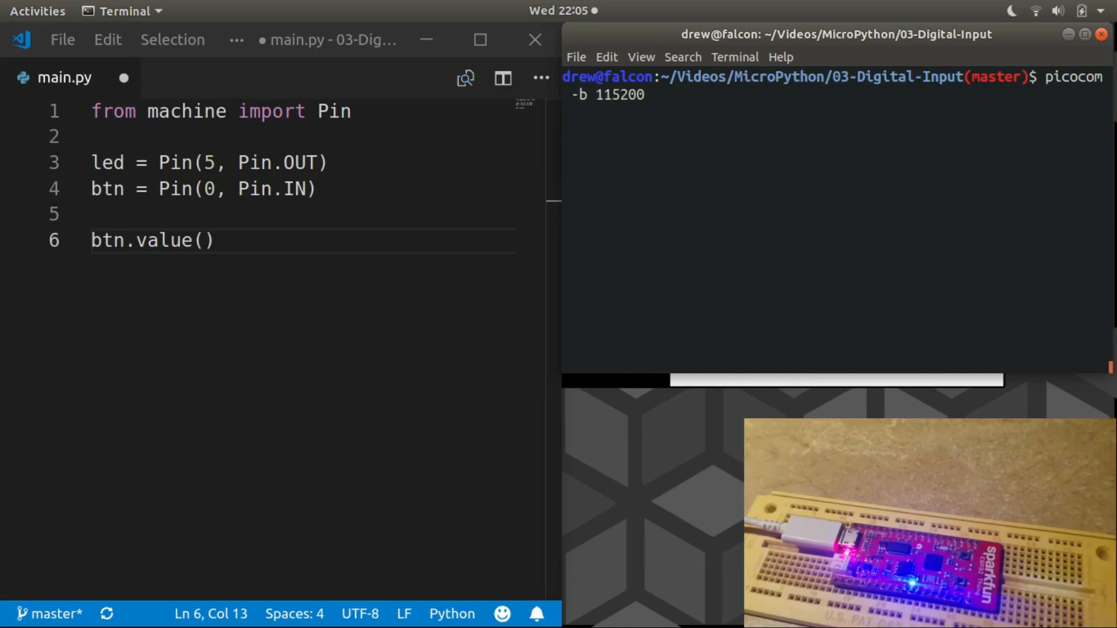
text(/dev)
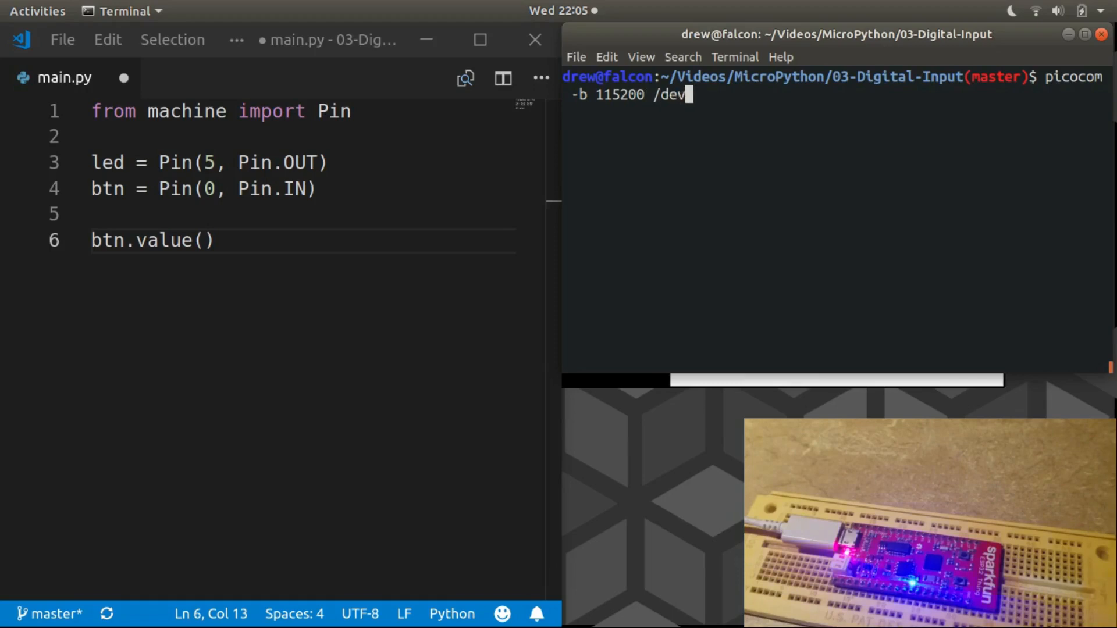
text(tty)
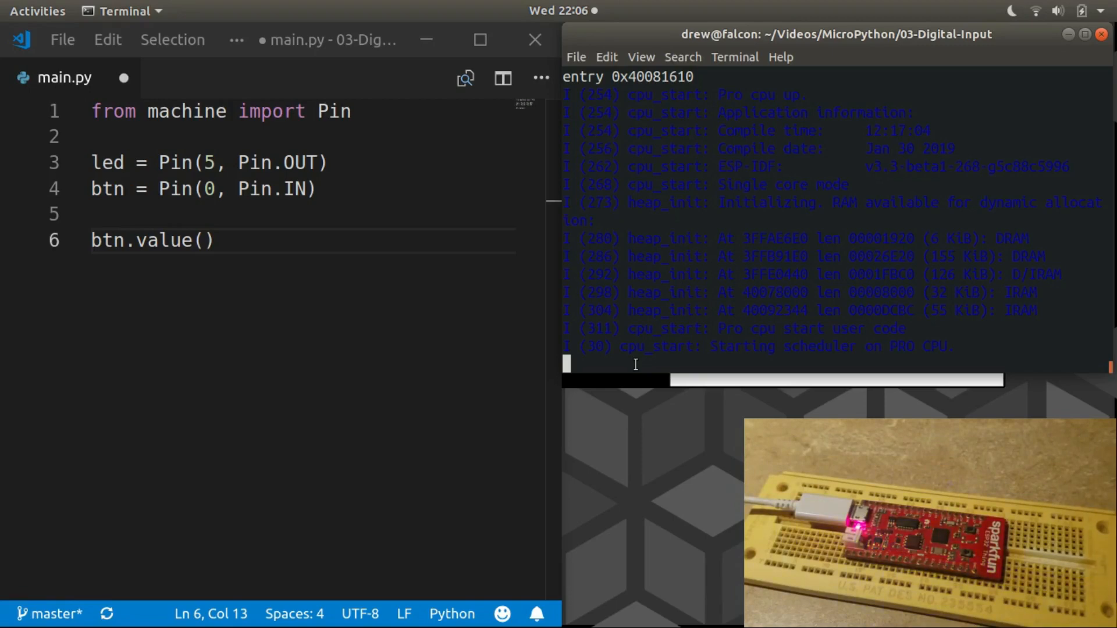
- Interrupt the running script with Ctrl+C and start typing 'from machine' at the >>> prompt
key(ctrl+c)
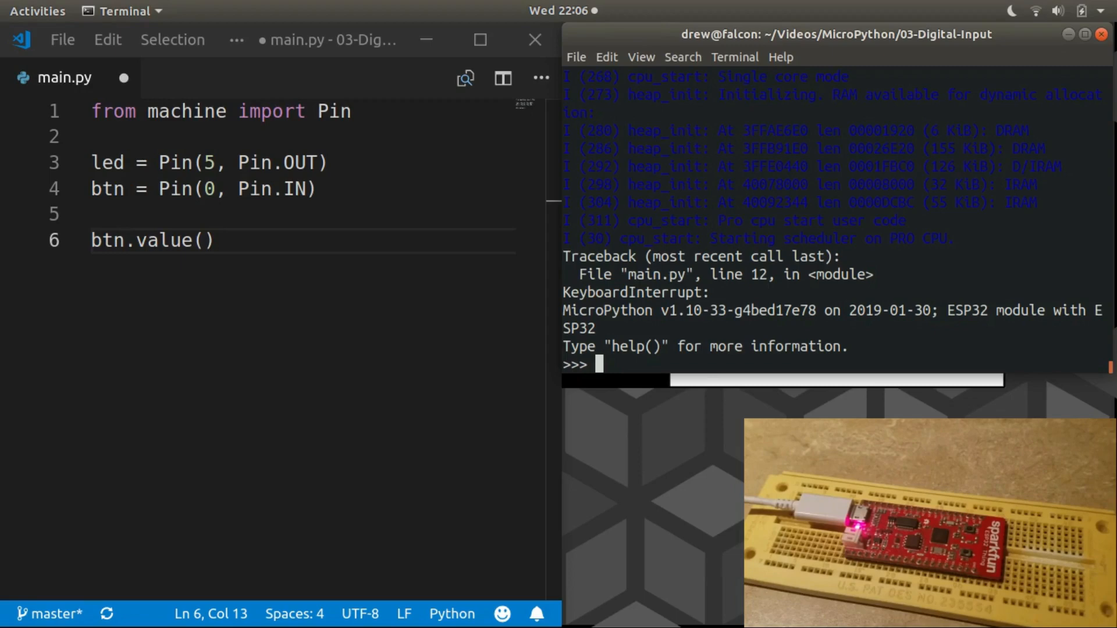
text(from machine)
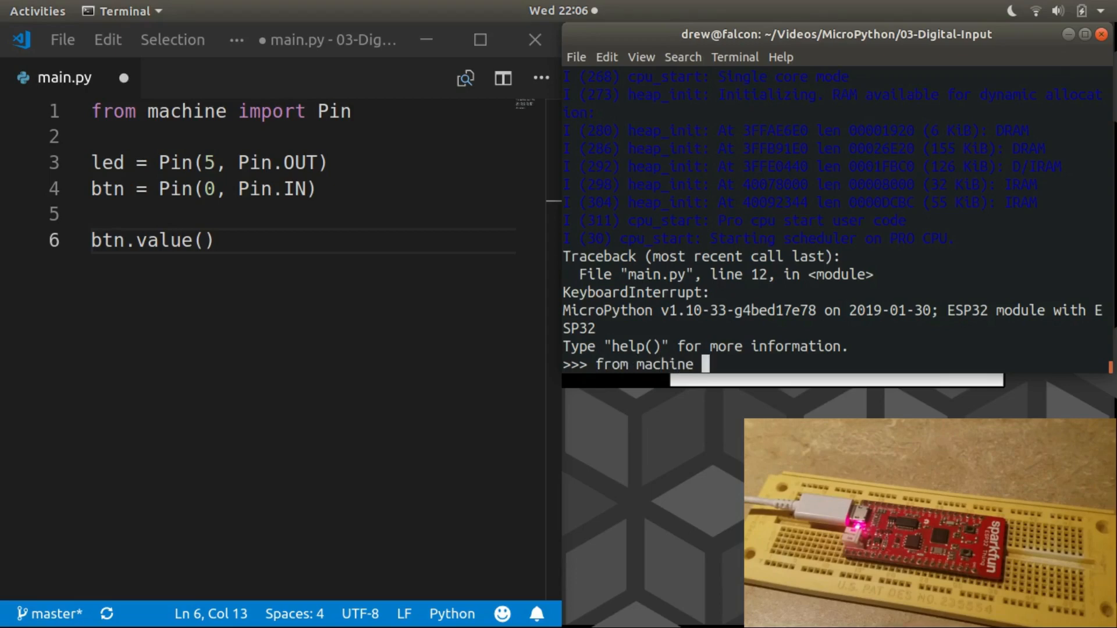
- Import Pin and define btn = Pin(0, Pin.IN) at the MicroPython prompt
text(import Pin)
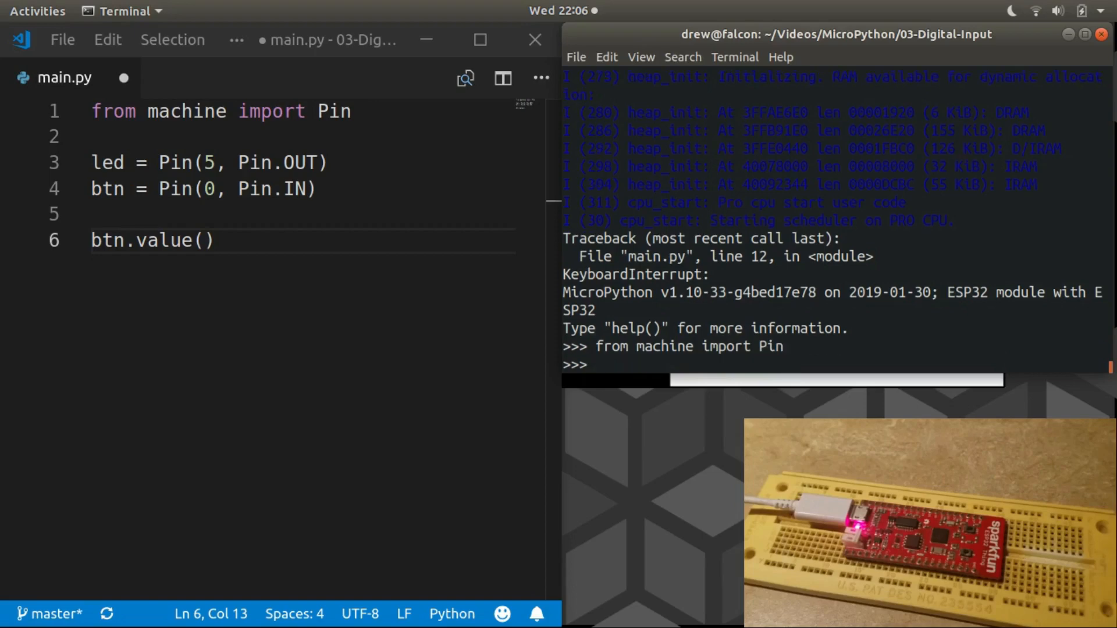
text(btn =)
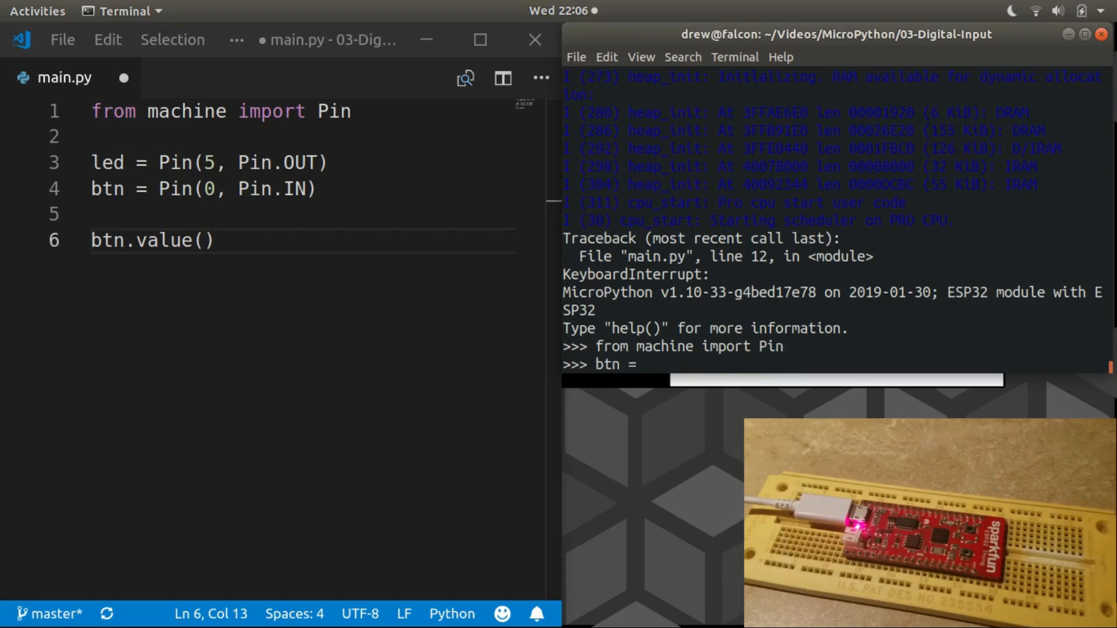
text(Pin(0)
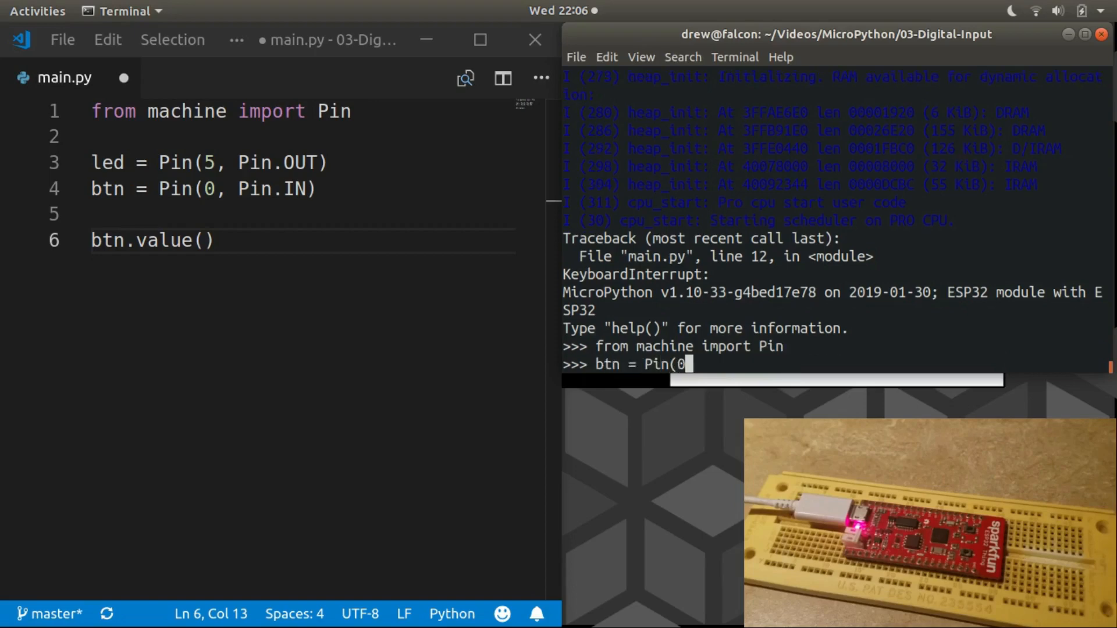
text(, Pin.IN)
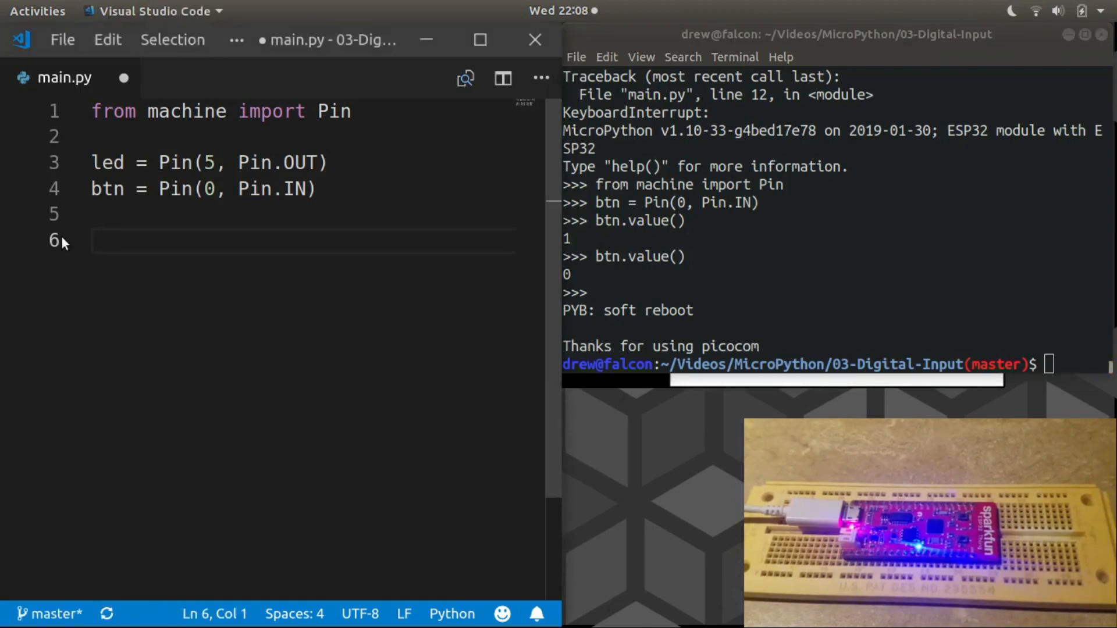
- Start a while True loop with the condition if btn() == 0:
text(while)
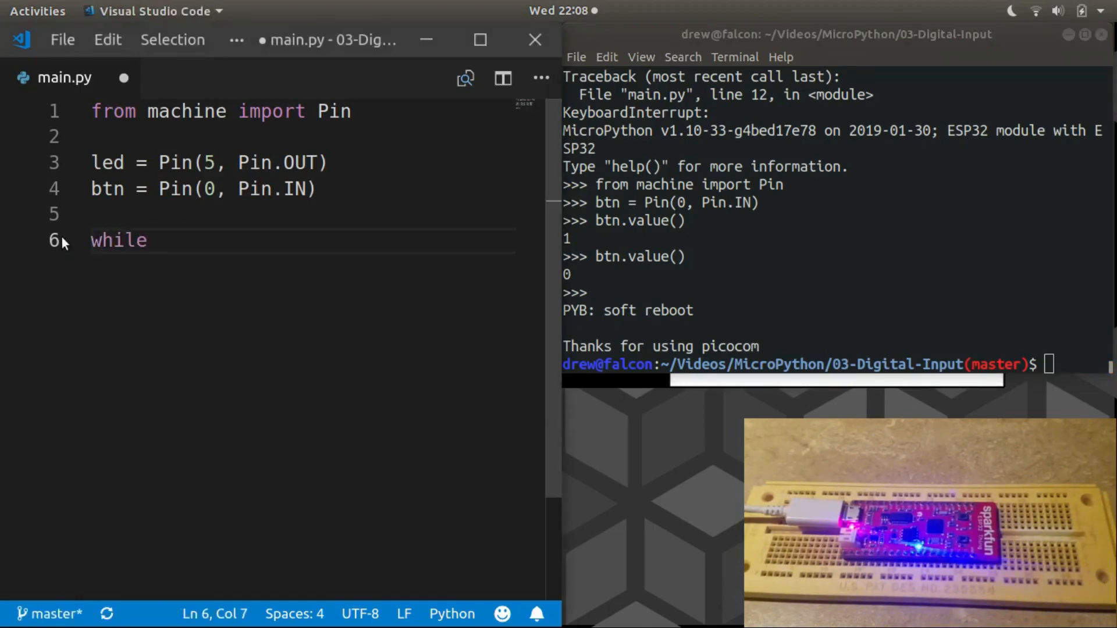
text(True:)
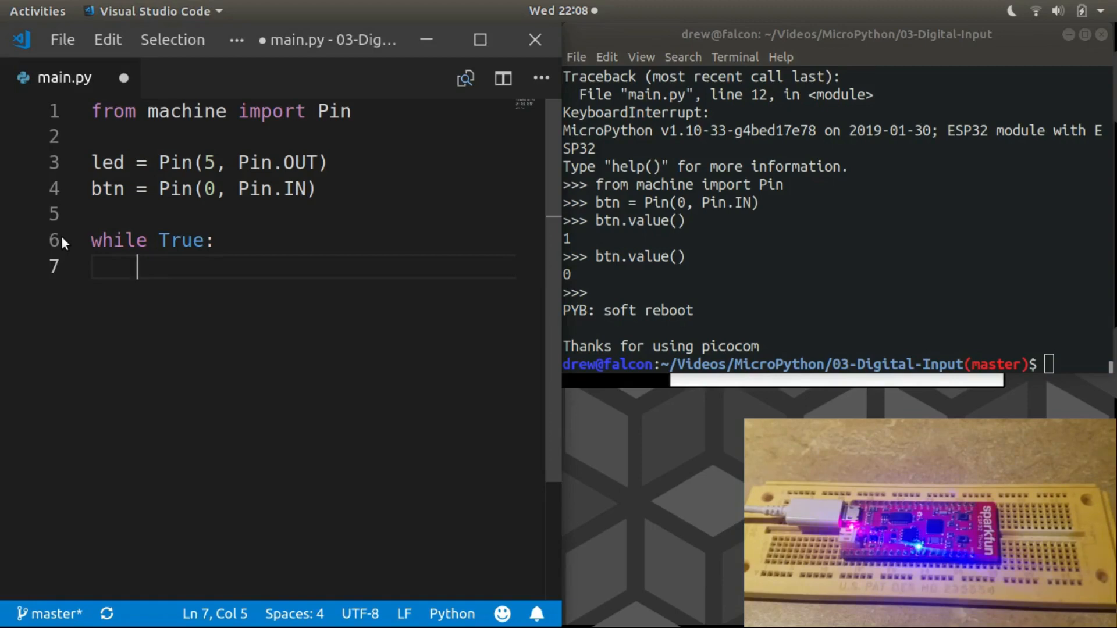
text(if)
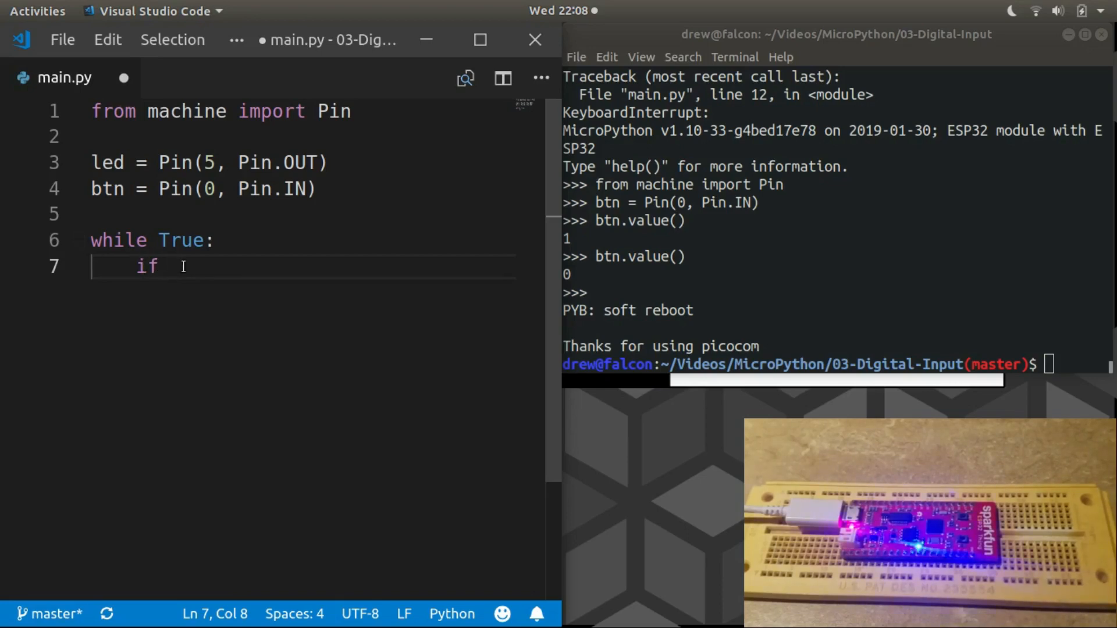
text(btn())
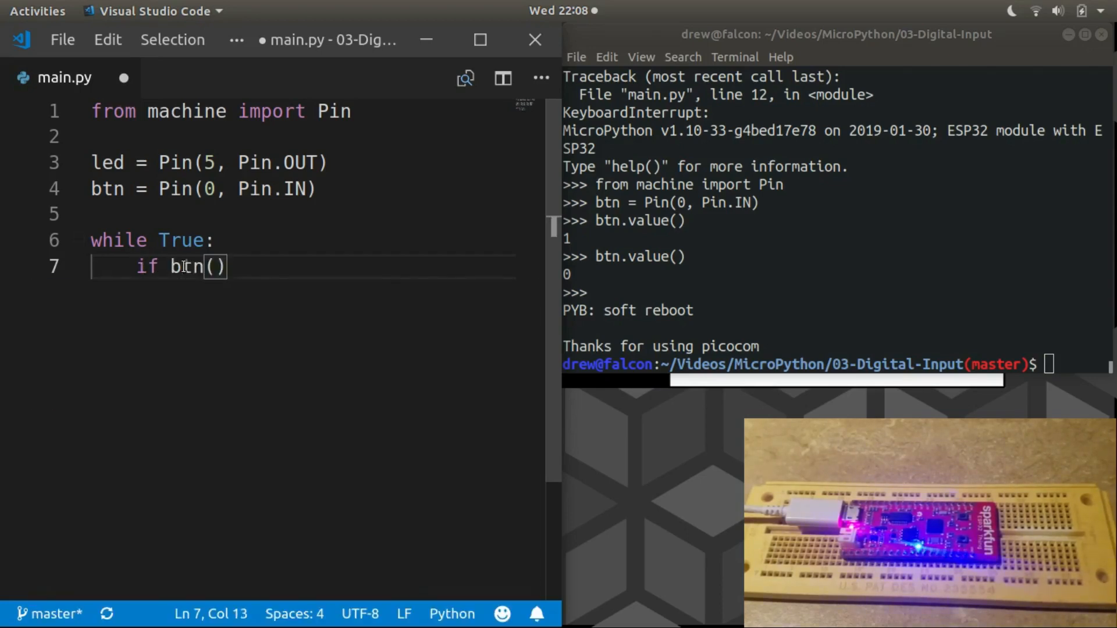
text(== 0:)
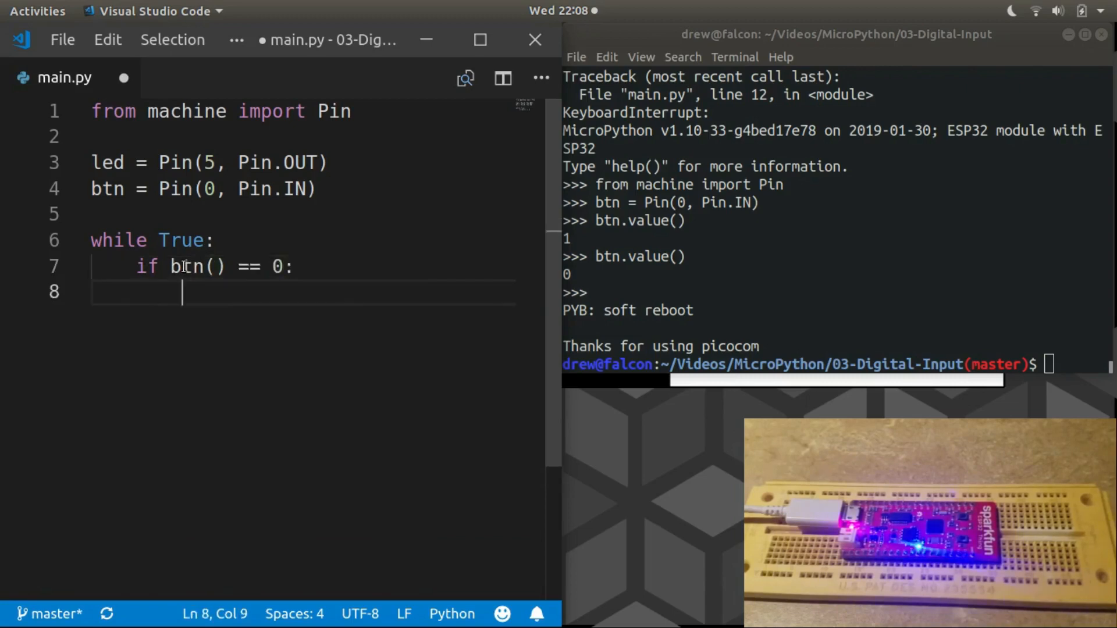
- Complete the branches with led.on() and else: led.off()
text(led.)
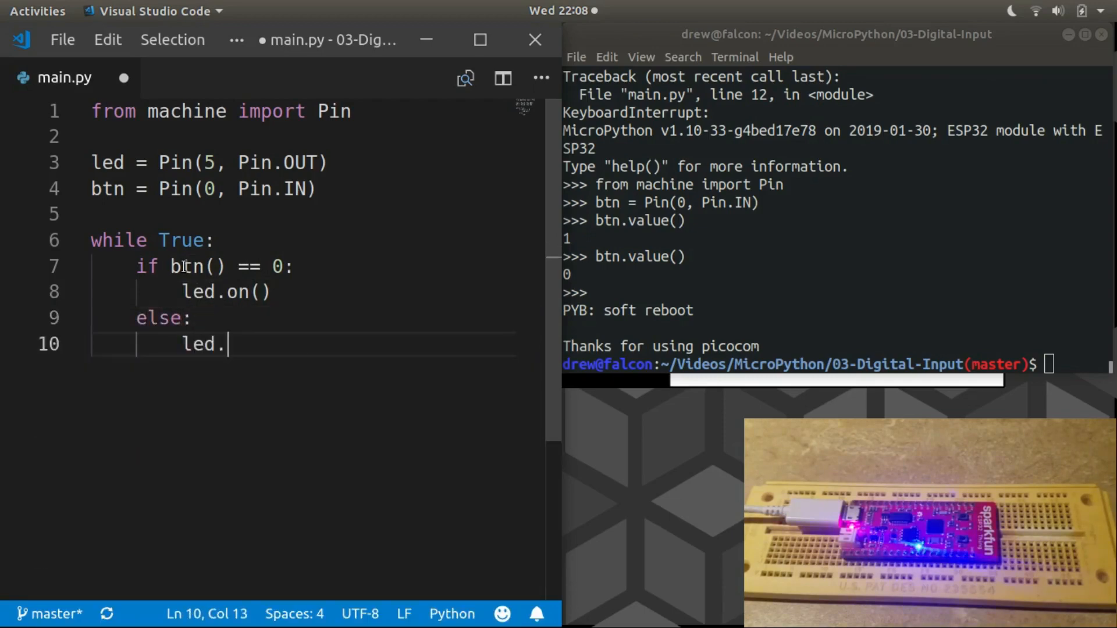
text(off())
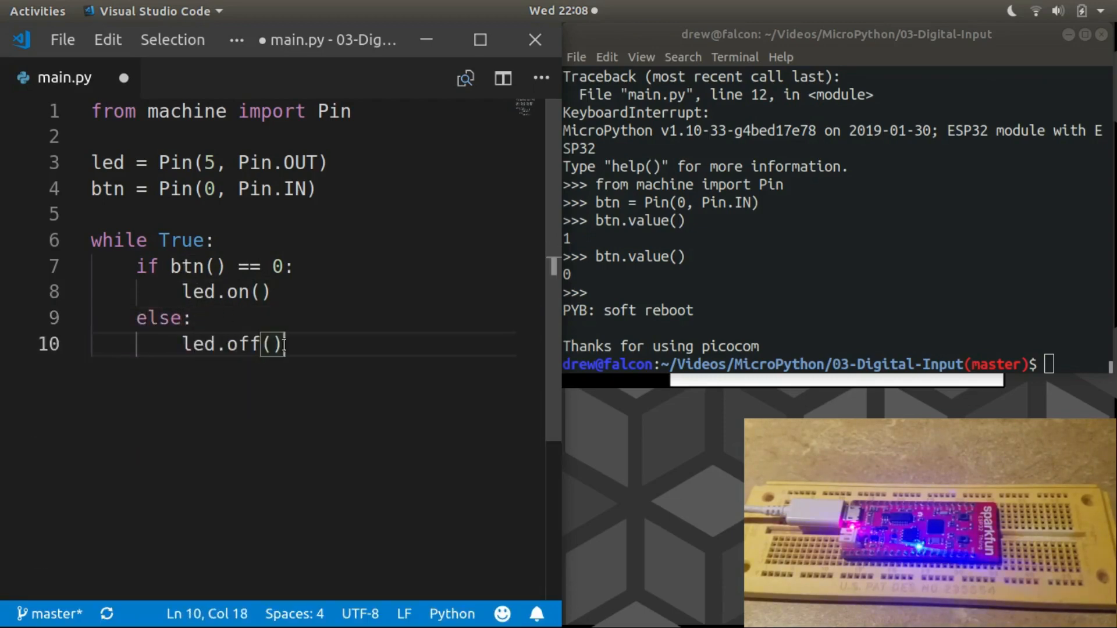
click(113, 240)
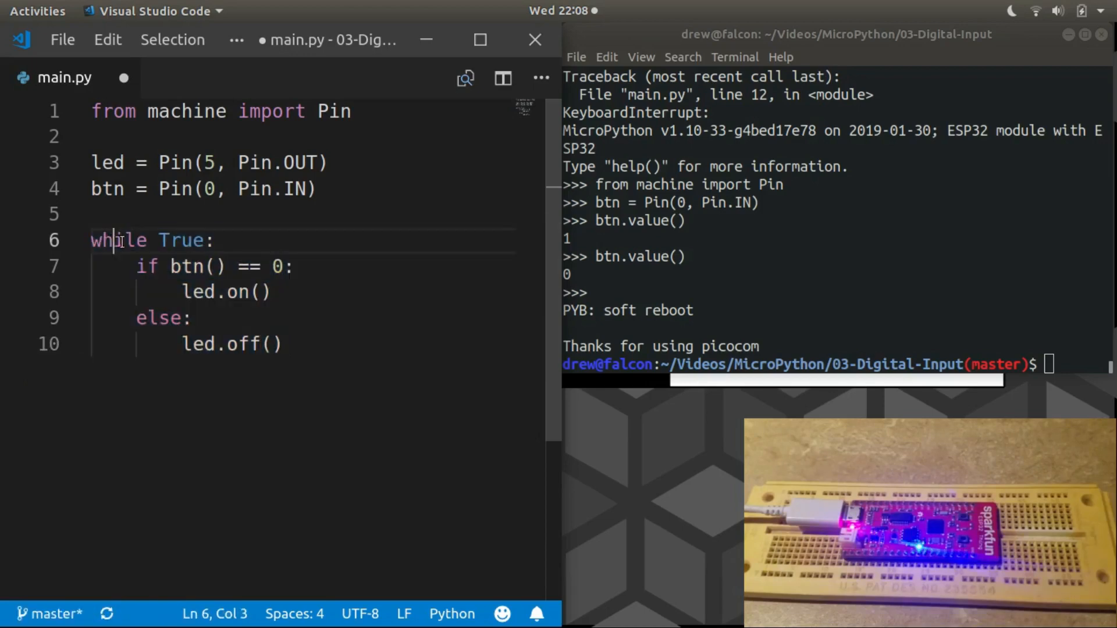
- Run 'ampy put main.py' to copy the script onto the board
double_click(180, 240)
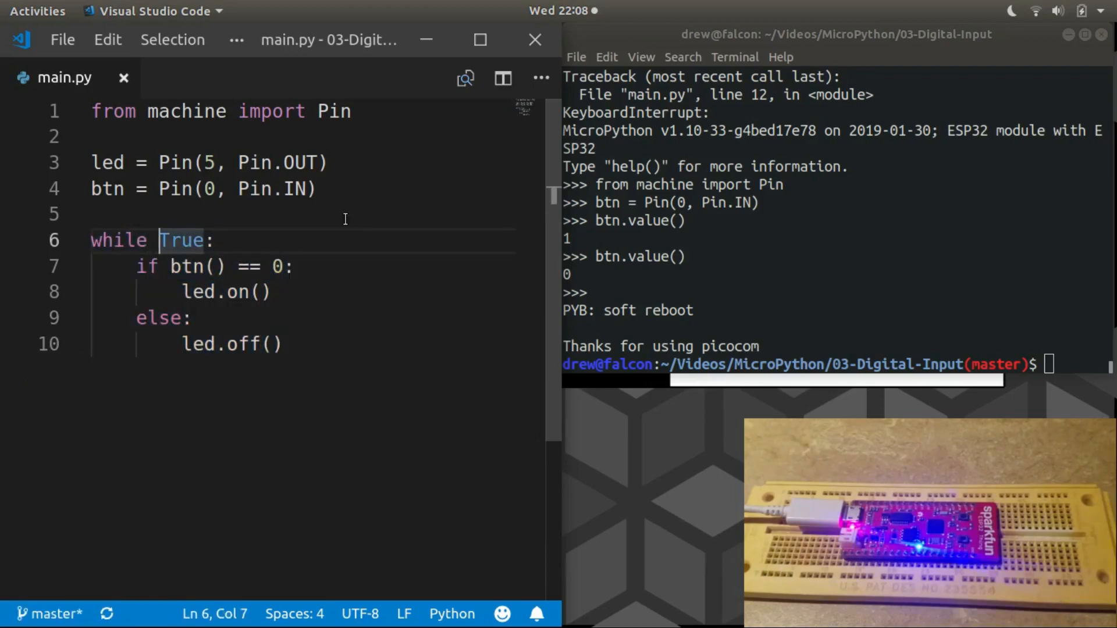
text(ampy put m)
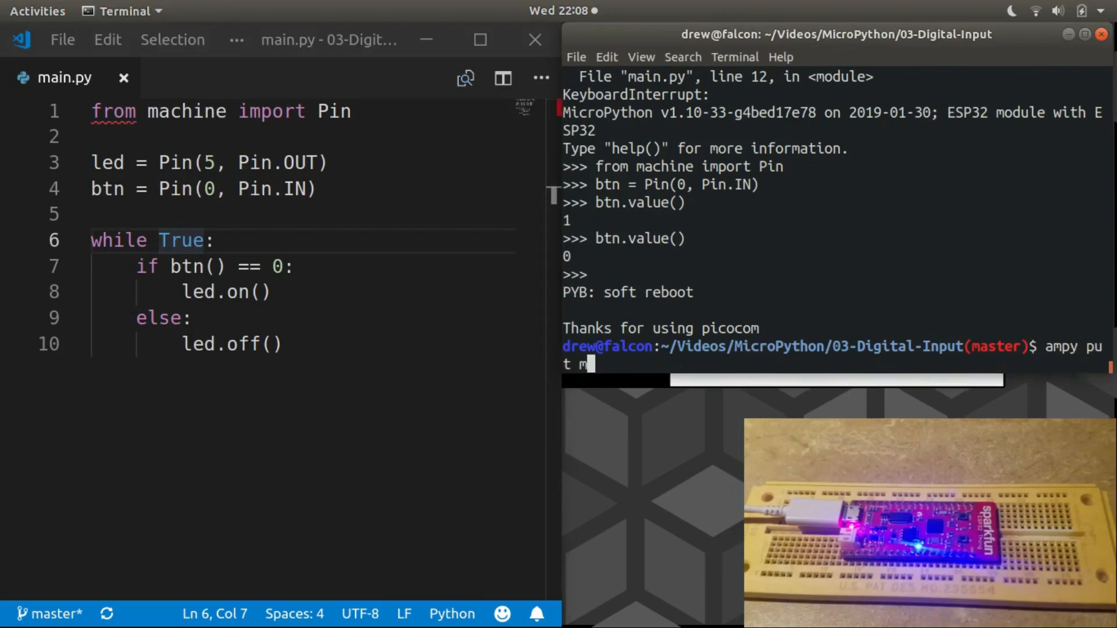
text(ain.py)
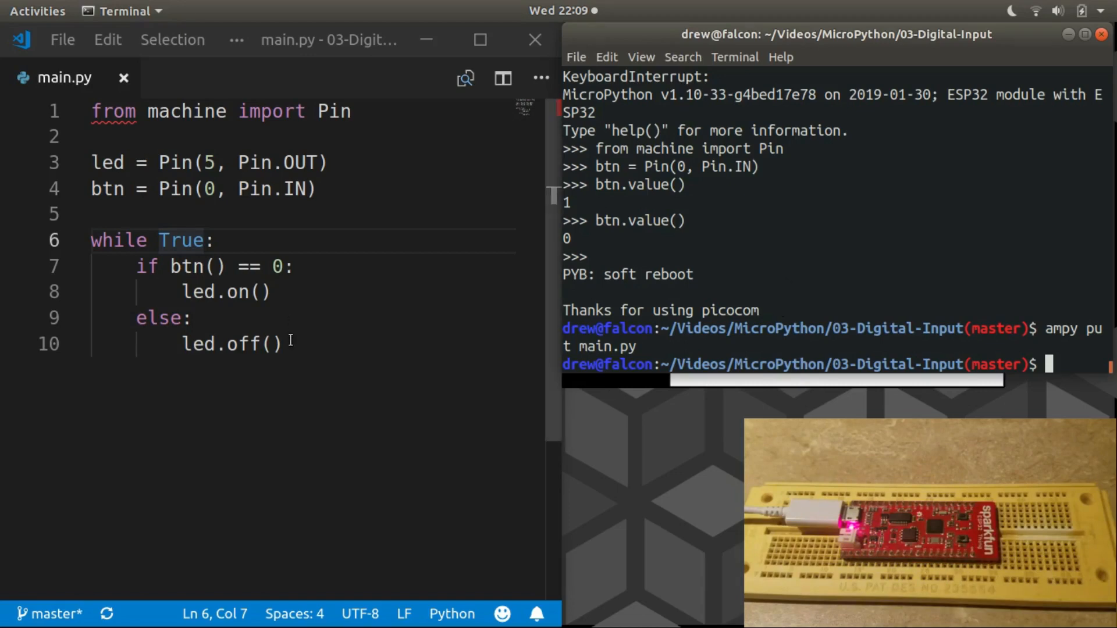
- Reconnect picocom to the board and stop the looping main.py with Ctrl+C
drag(135, 265, 292, 345)
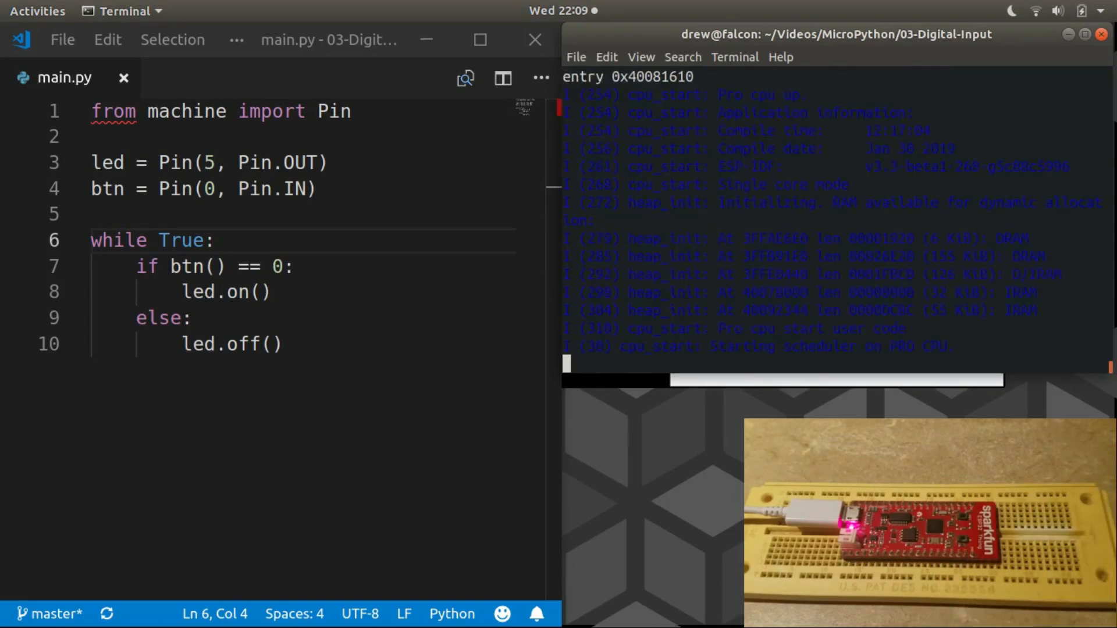
key(ctrl+c)
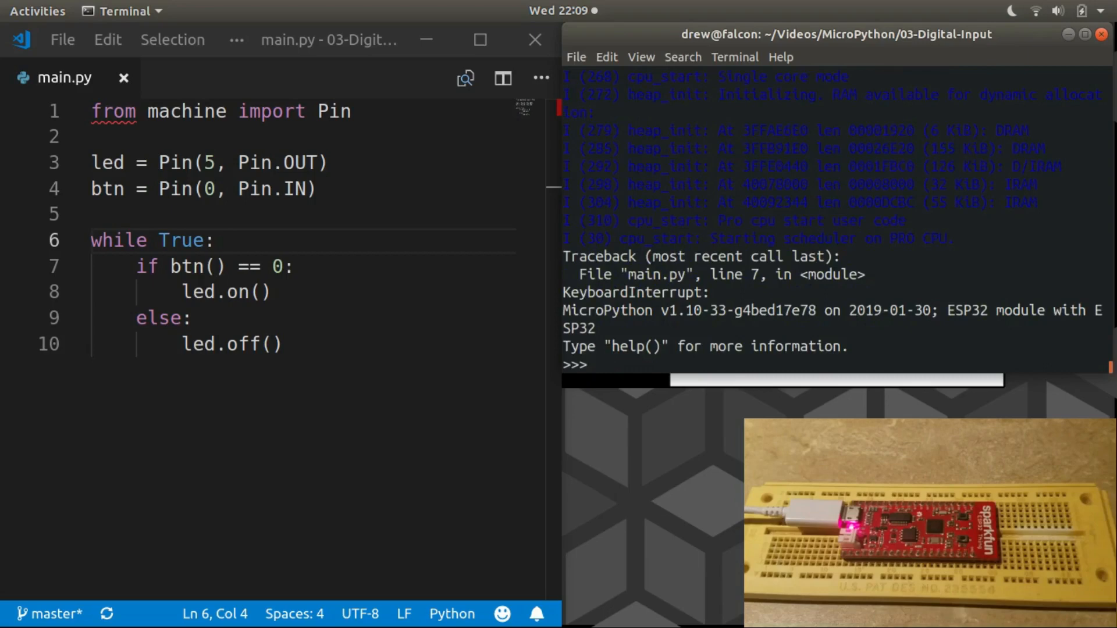